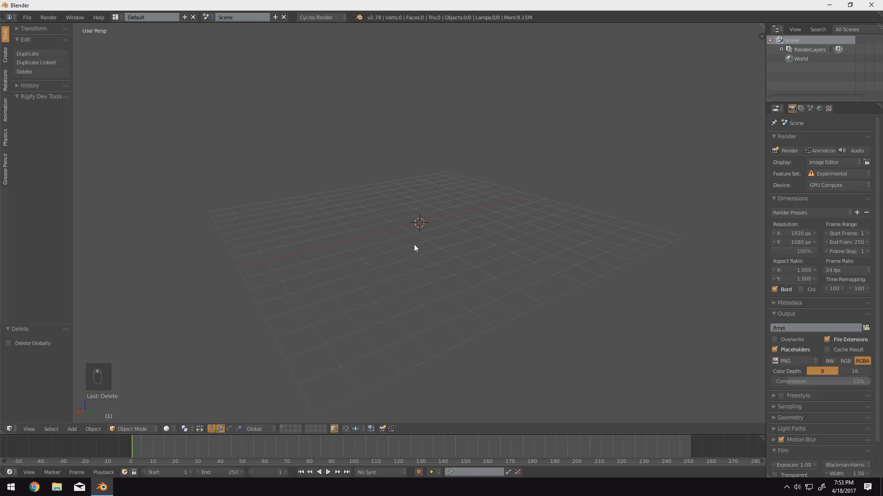
- Add a plane scaled by 8 as the ground and a smooth-shaded UV sphere raised above its centre
key("shift+a")
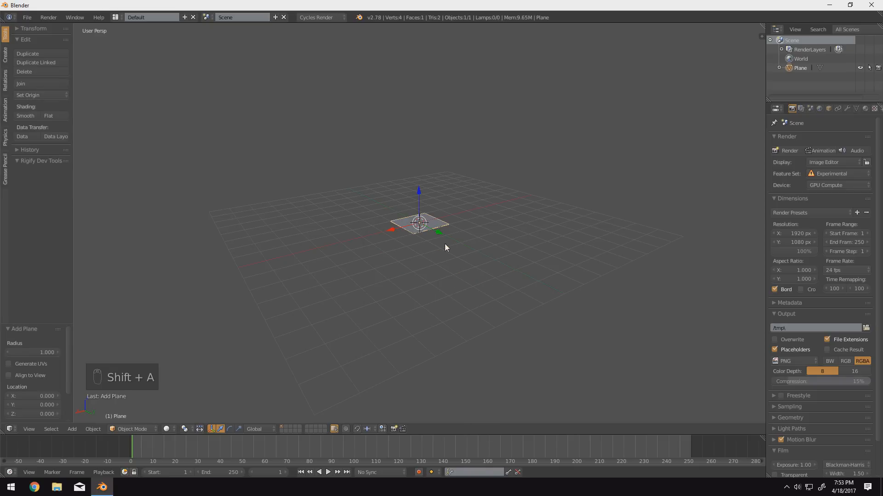
key("s")
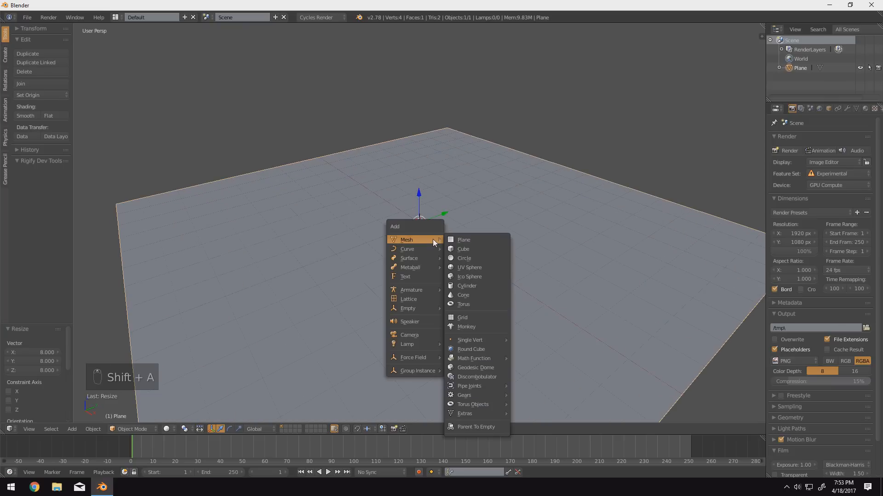
left_click(469, 267)
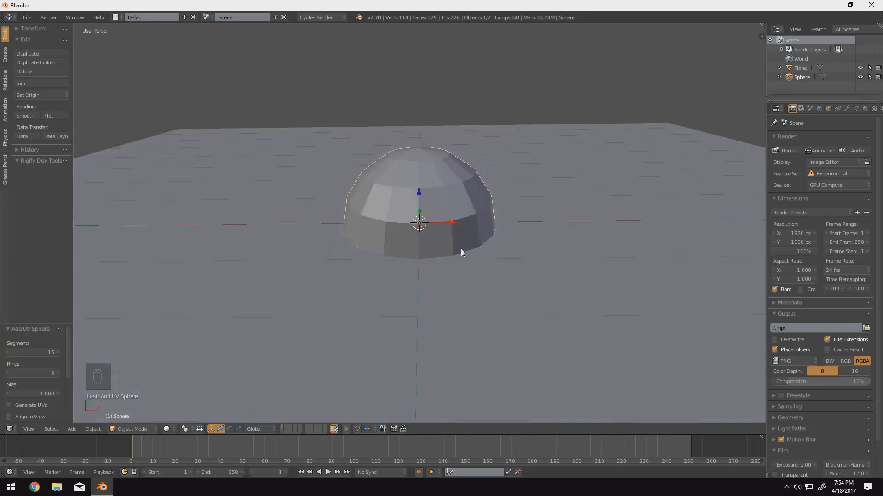
left_click_drag(461, 252, 467, 232)
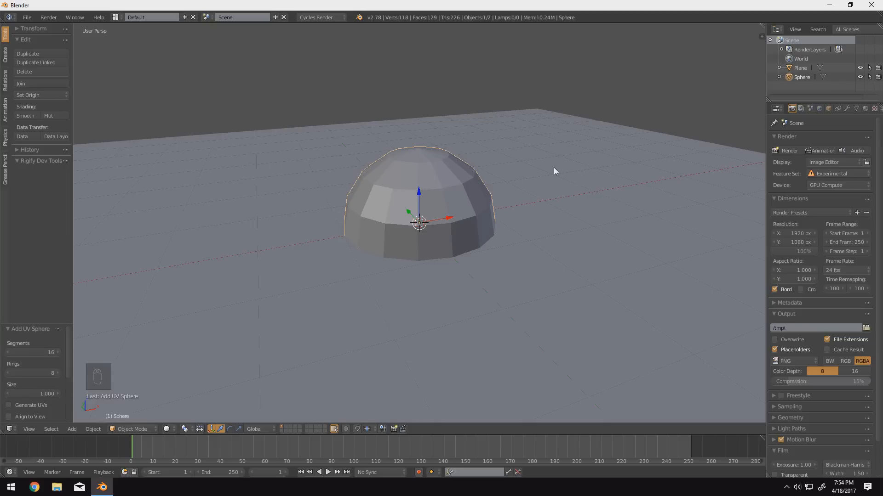
mouse_move(456, 241)
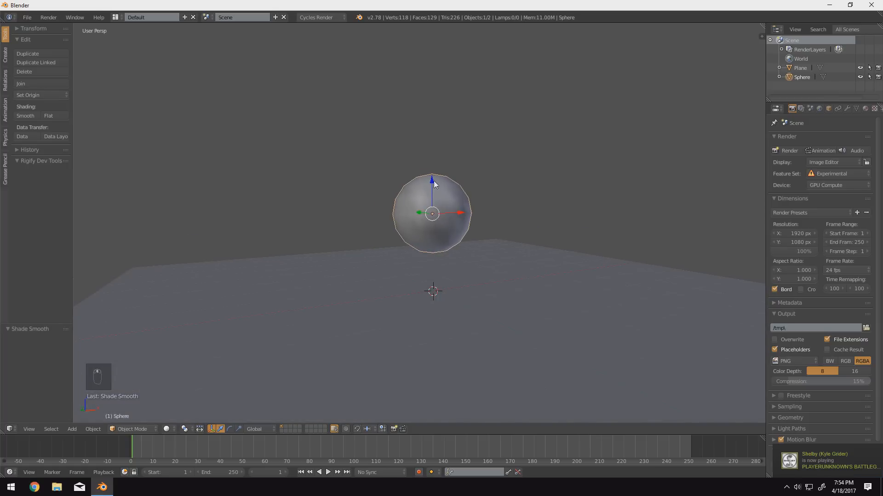
- Raise the sphere on Z, give it Soft Body physics and make the plane a Collision surface
left_click_drag(432, 213, 432, 149)
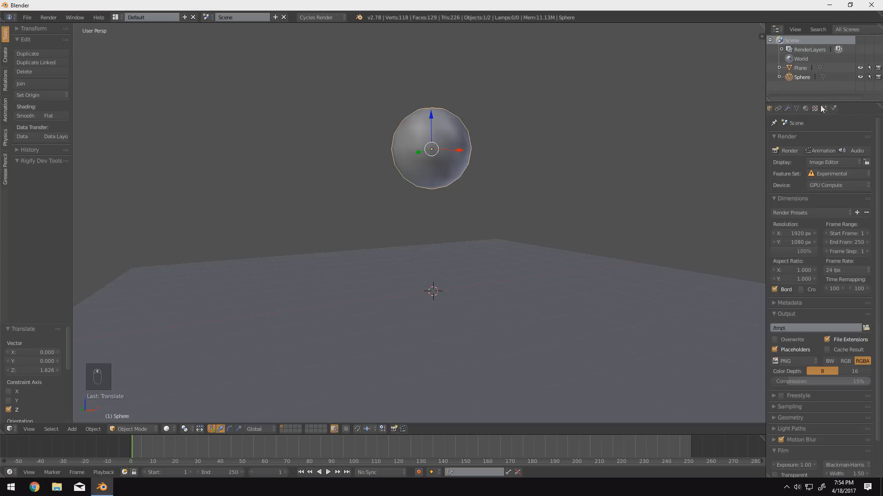
left_click(833, 108)
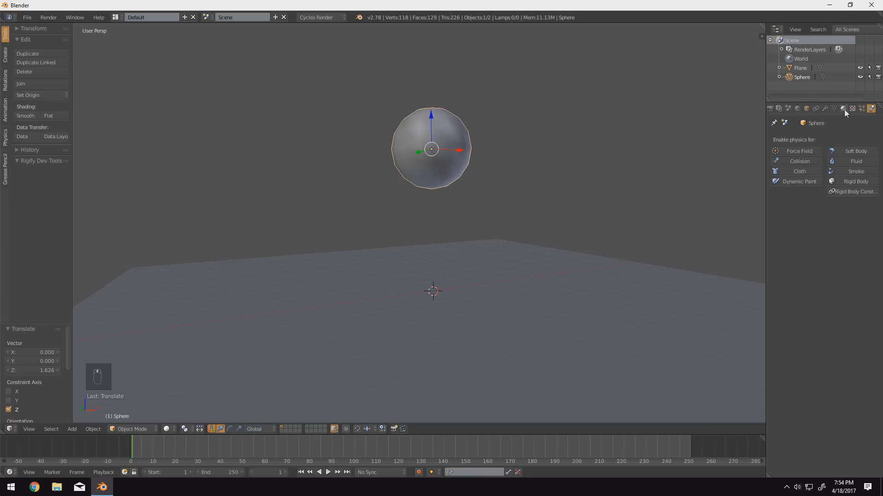
mouse_move(838, 112)
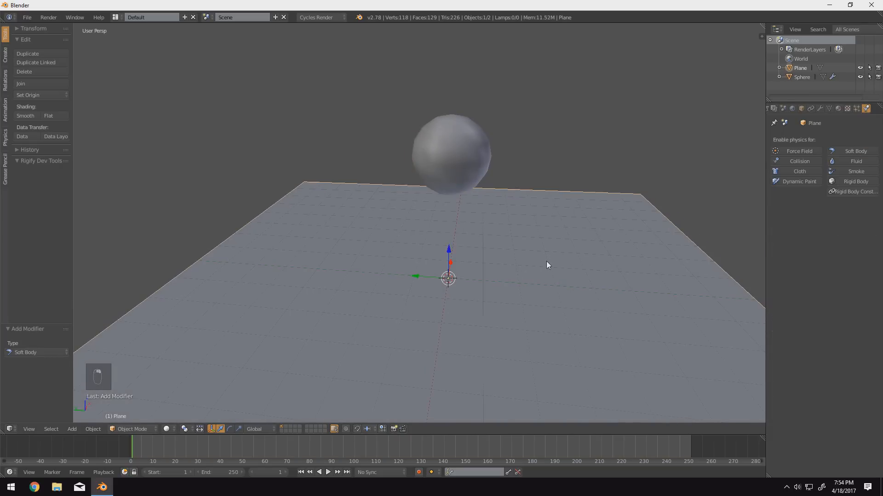
left_click(799, 161)
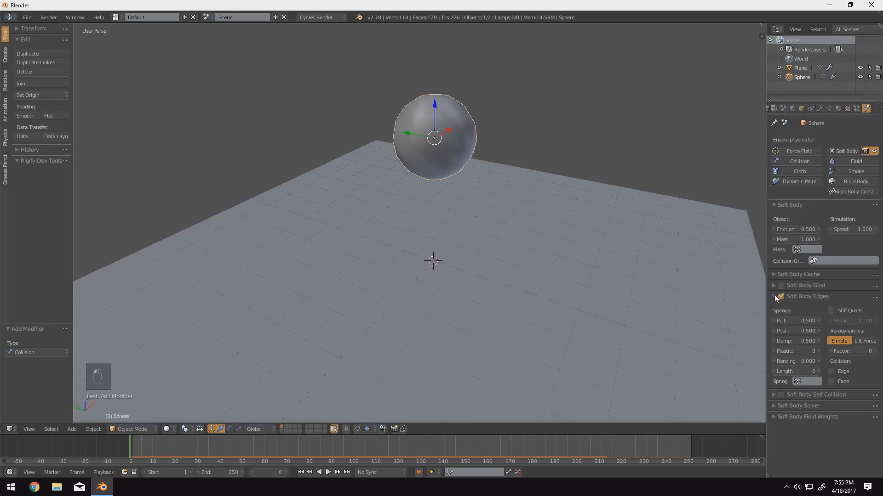
- Raise the Soft Body Edges Pull and Push springs to 0.900, leaving Damp at 0.500
left_click(780, 296)
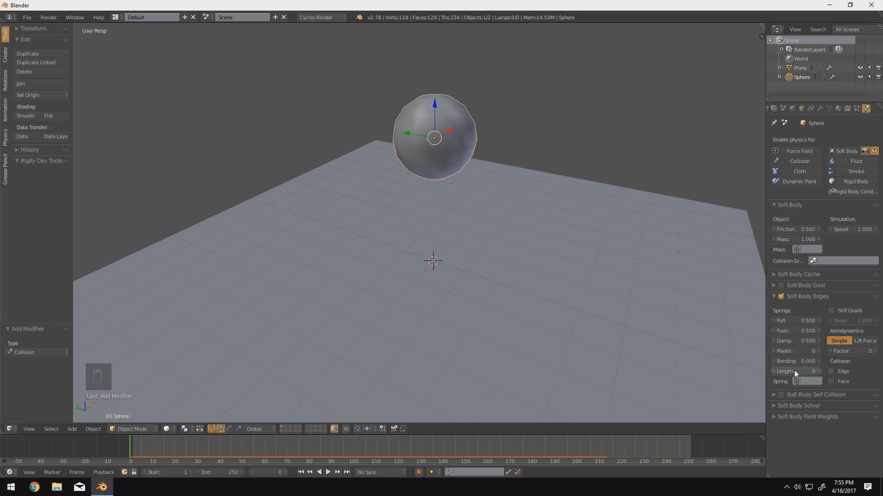
mouse_move(794, 371)
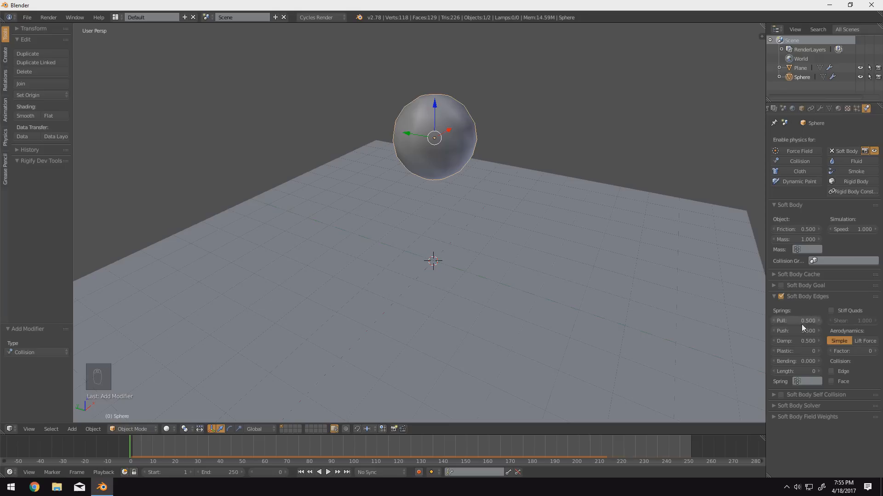
left_click(795, 320)
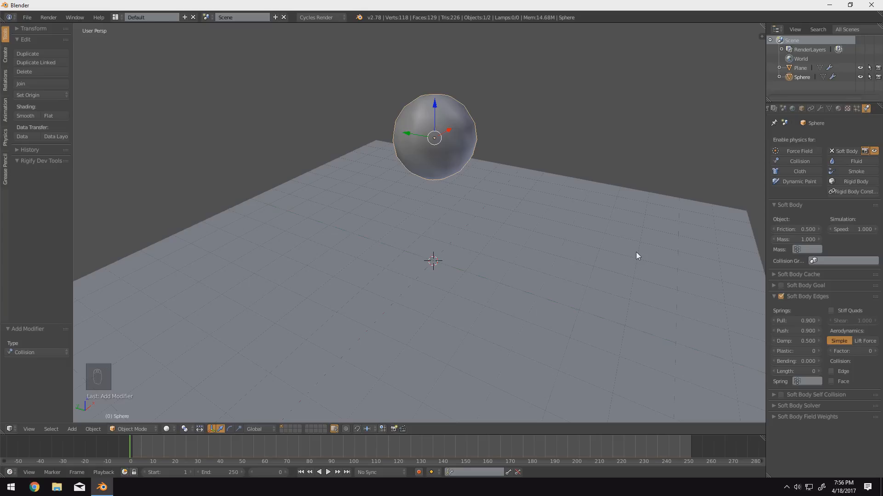
mouse_move(786, 340)
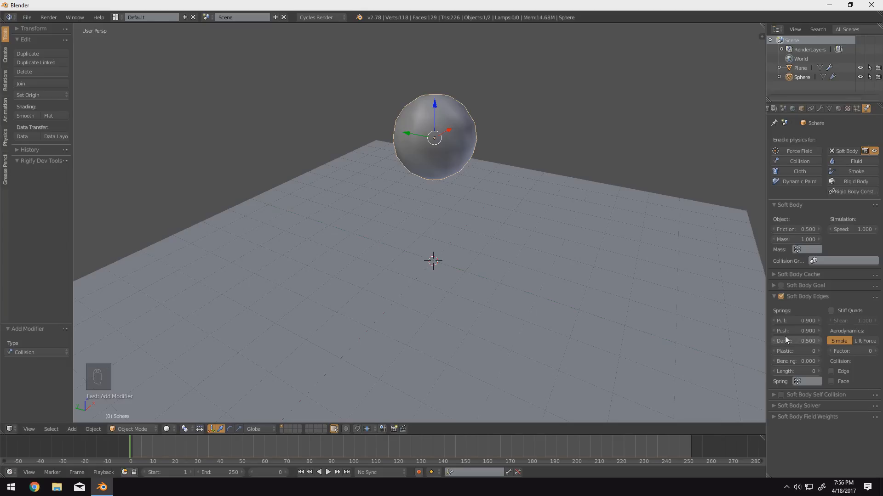
mouse_move(785, 340)
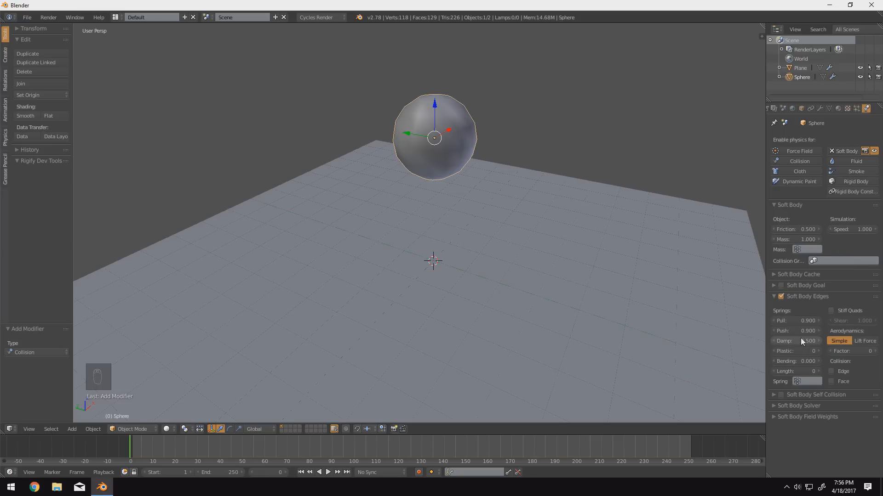
mouse_move(791, 344)
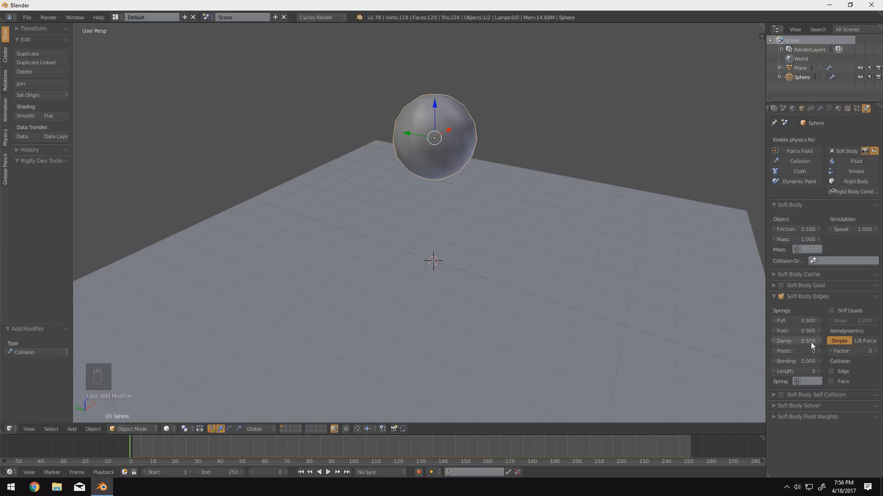
mouse_move(809, 352)
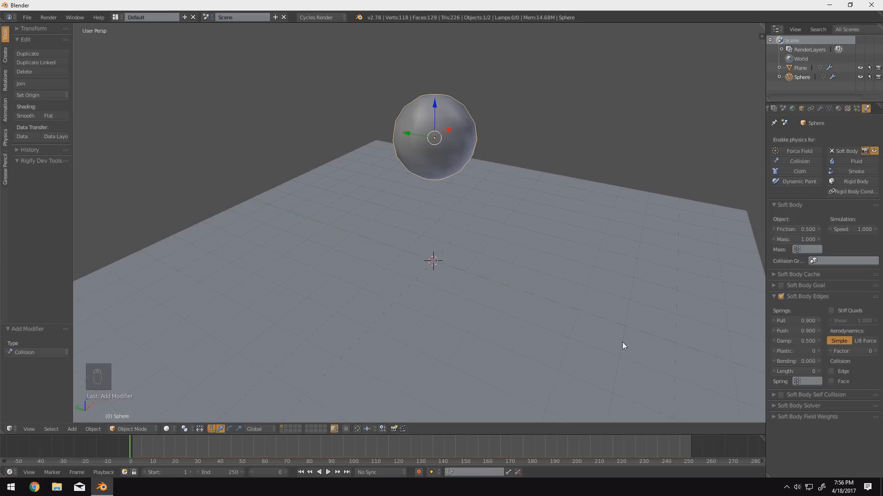
mouse_move(685, 258)
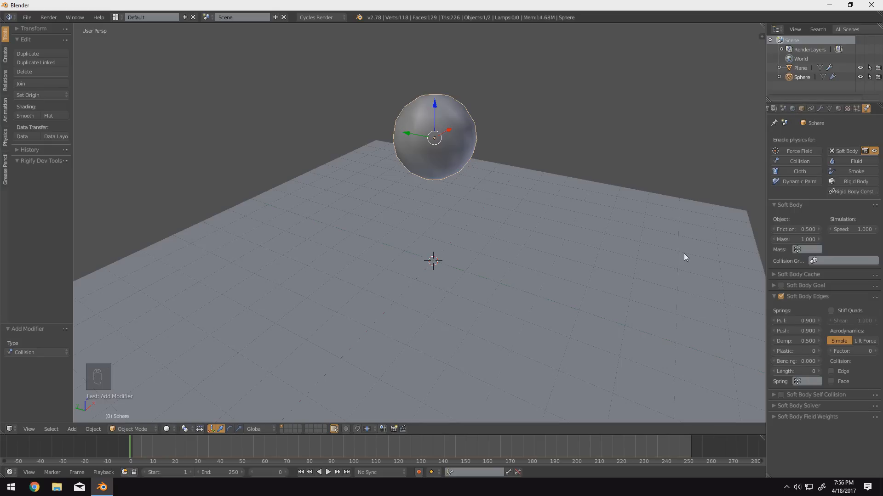
mouse_move(794, 351)
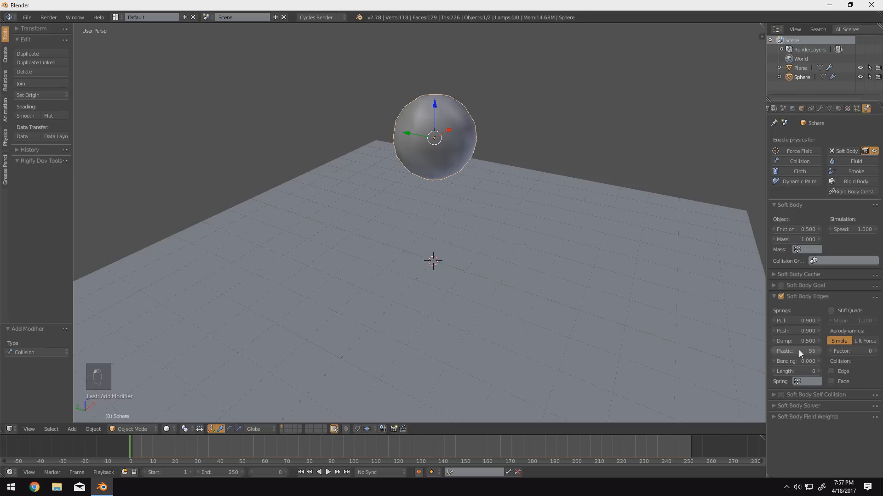
mouse_move(803, 355)
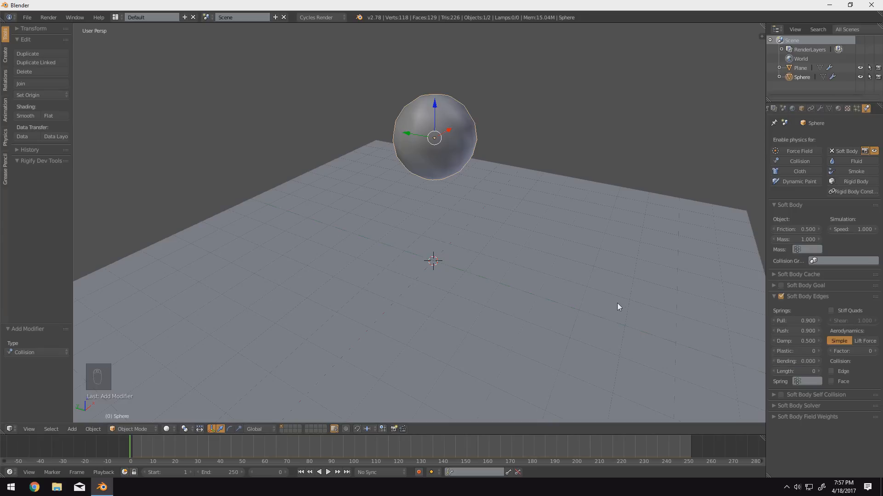
mouse_move(801, 362)
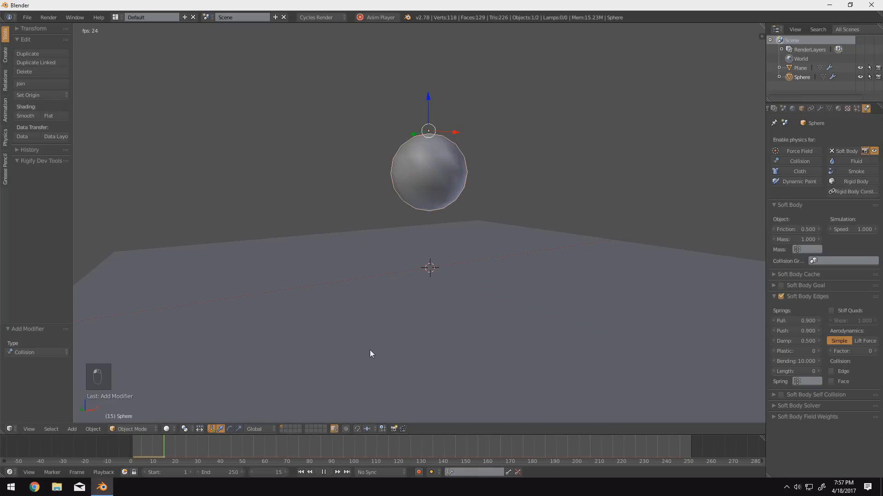
- Test-play the ball's fall and view the scene with Bending raised to 10
left_click(323, 473)
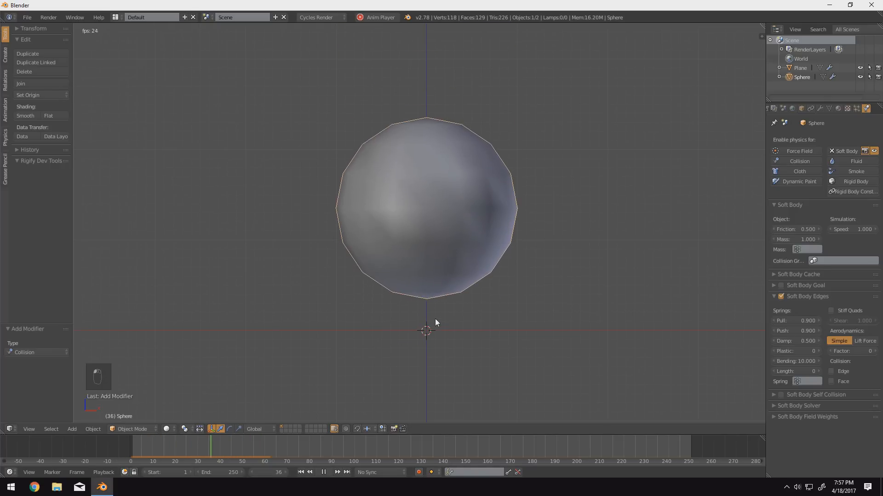
key("NUMPAD_5")
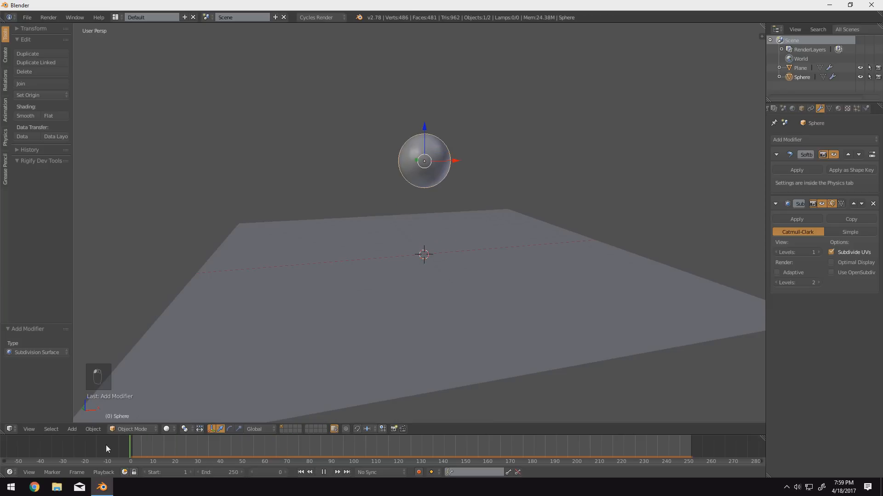
- Duplicate the ball into a stacked column, preview the simulation and return to frame 0
key("shift+d")
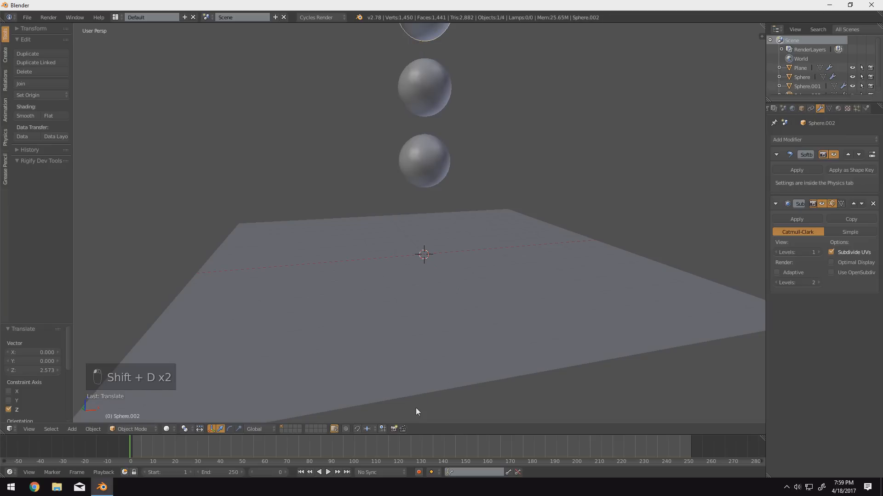
left_click(327, 486)
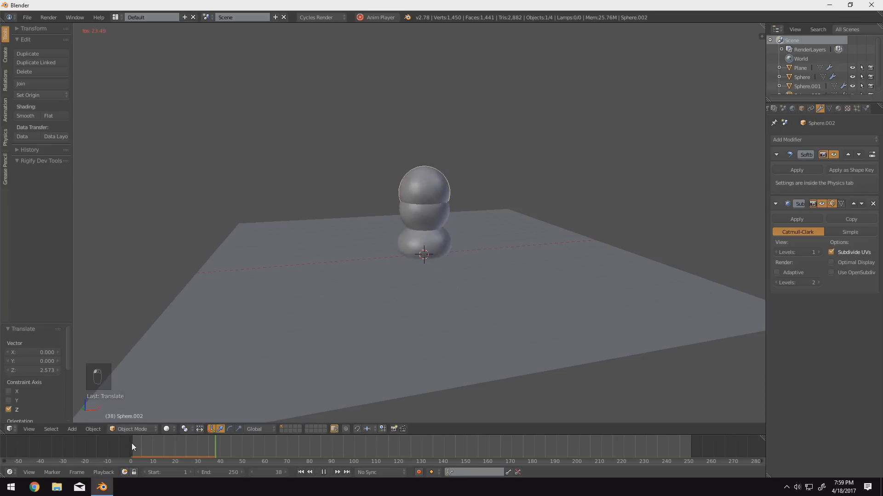
left_click(323, 486)
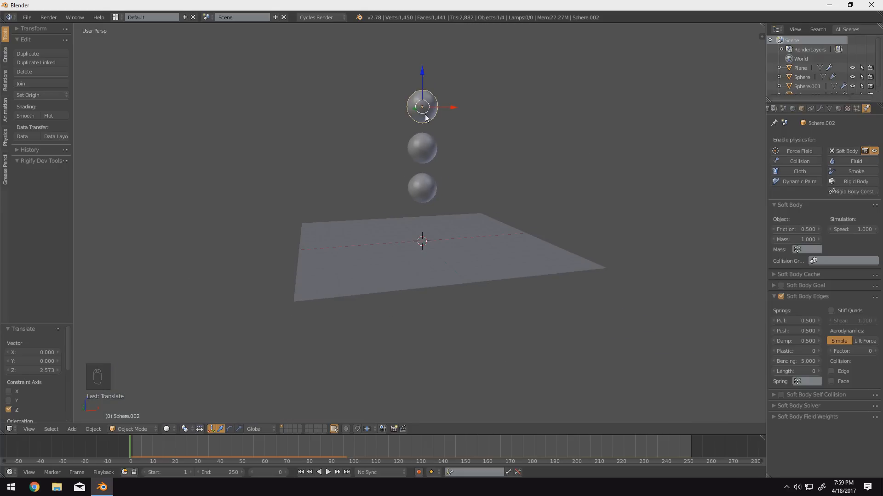
left_click(795, 161)
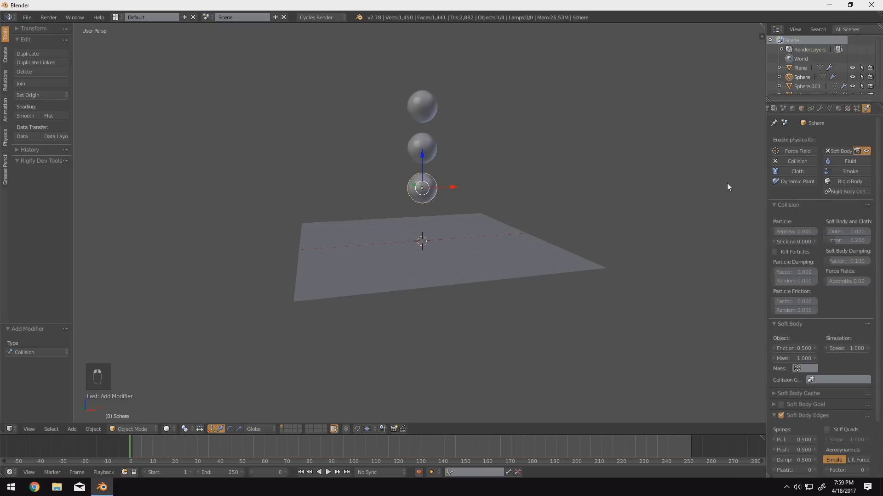
- Play back the soft-body simulation of the three stacked balls, then stop it
left_click(327, 486)
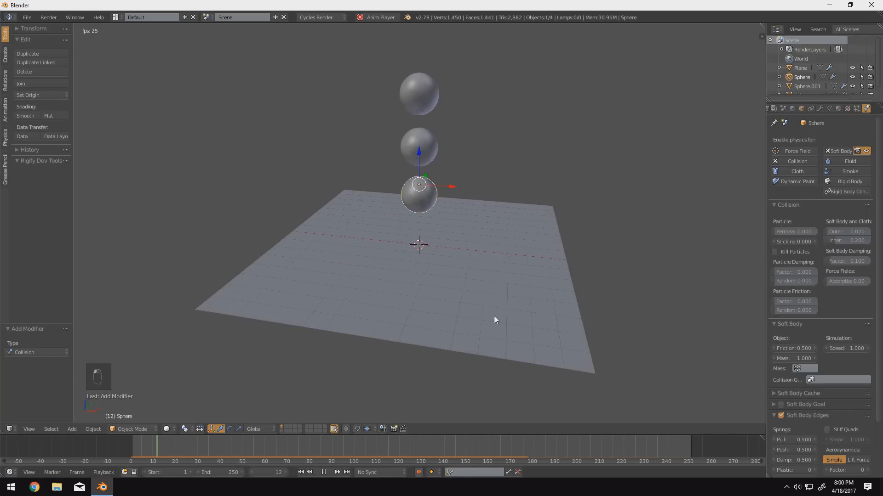
left_click(324, 485)
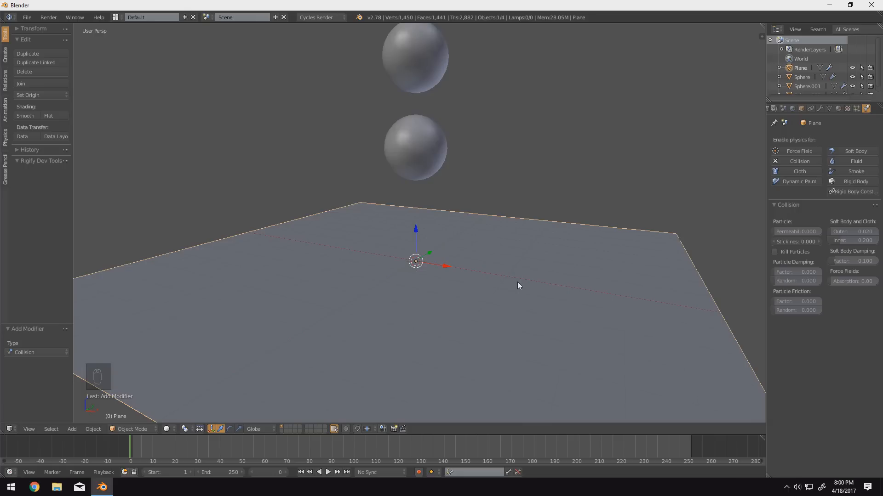
- Add a UV sphere as a dome obstacle under the balls and give it Collision physics
key("shift+a")
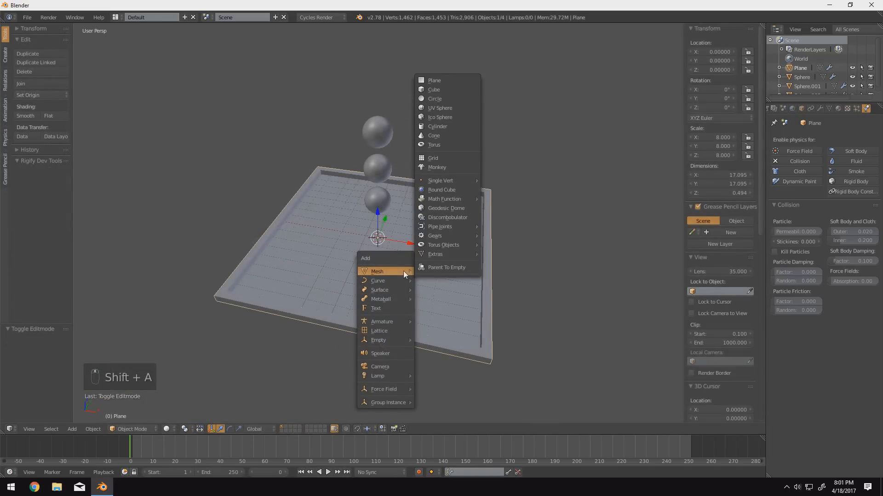
left_click(440, 107)
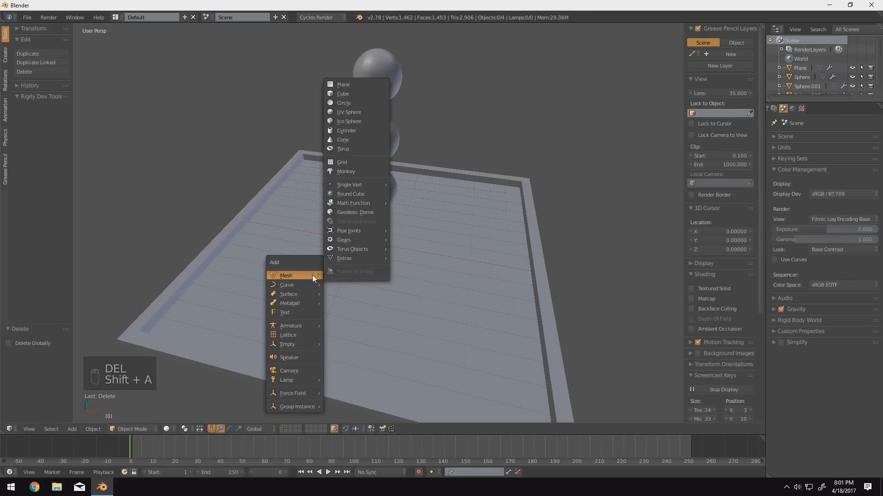
left_click(348, 111)
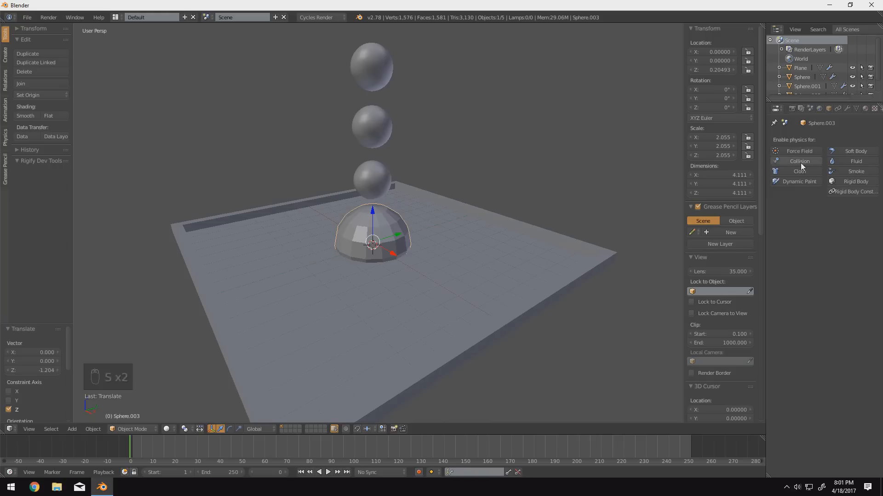
left_click(799, 161)
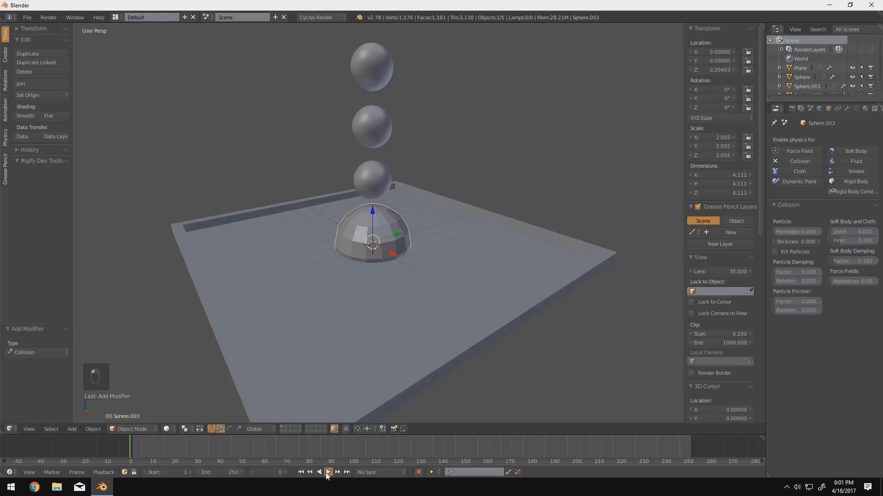
- Preview the balls falling onto the dome, stop playback and add a flattened cube slab
left_click(329, 486)
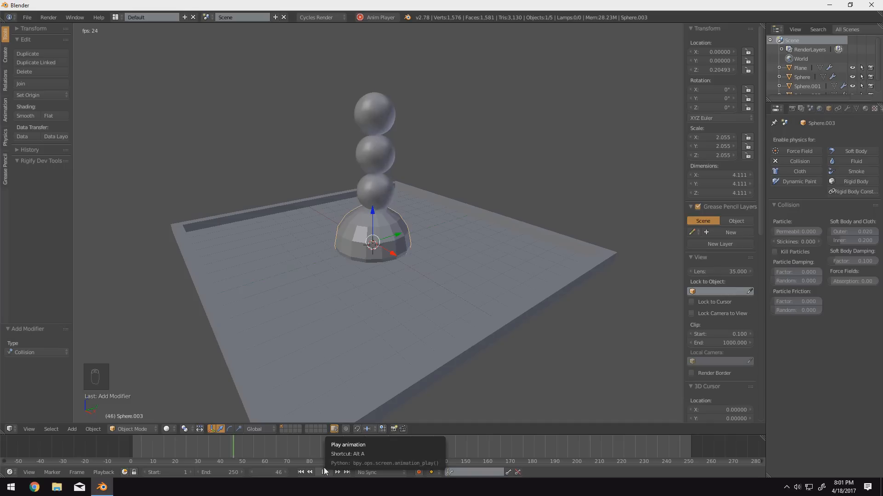
left_click(322, 486)
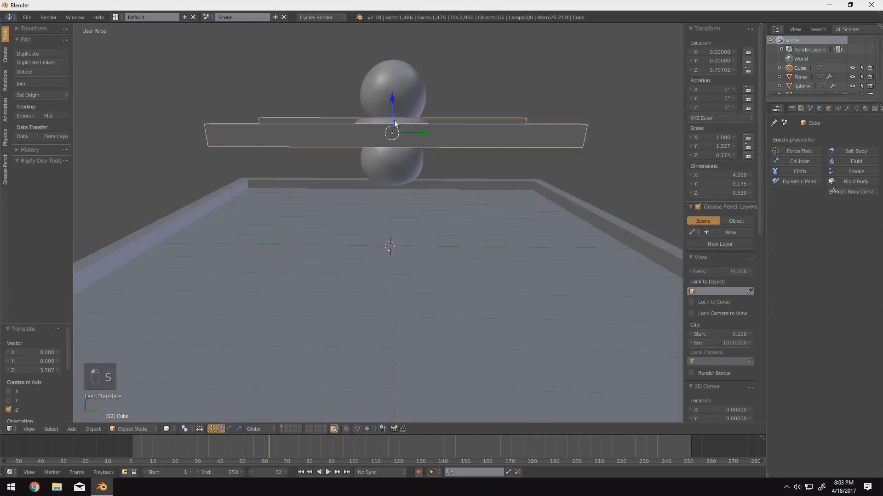
left_click(787, 140)
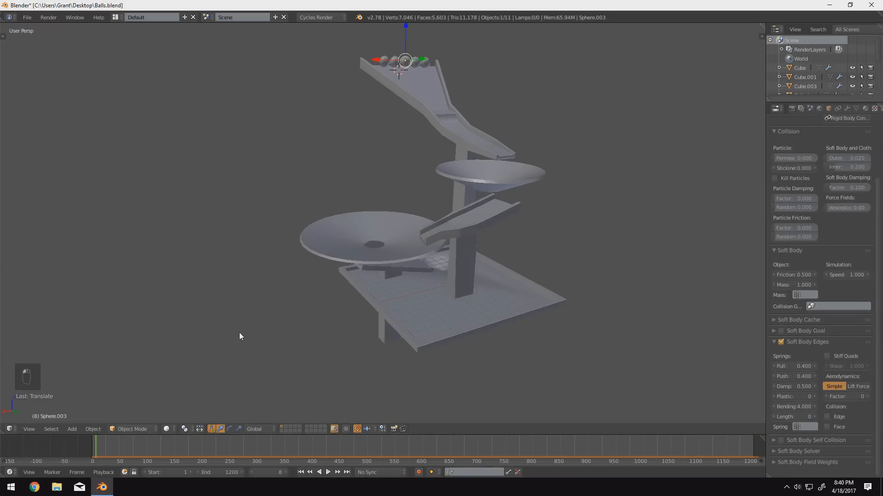
- Play the Balls.blend course simulation and scrub the timeline to about frame 790
left_click(327, 473)
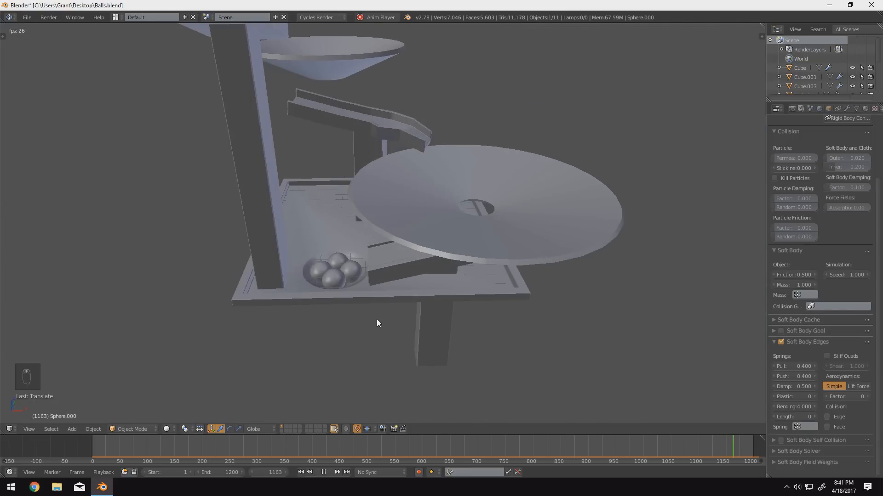
left_click(97, 454)
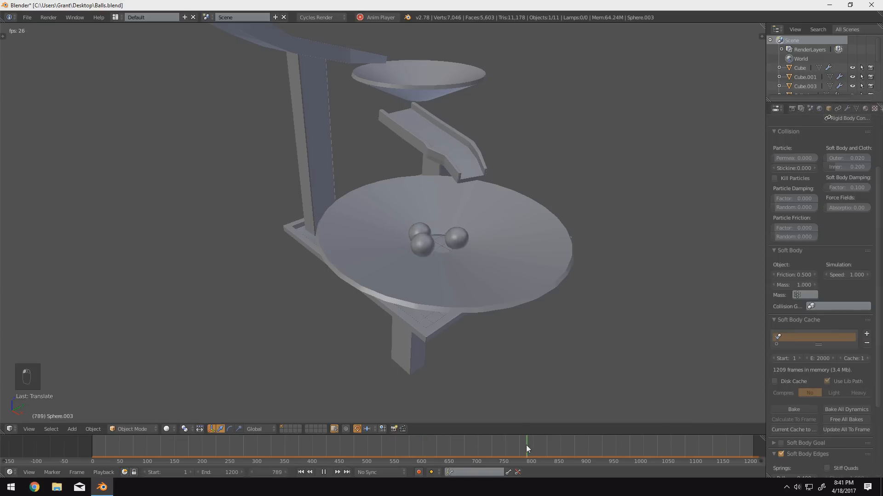
left_click(313, 458)
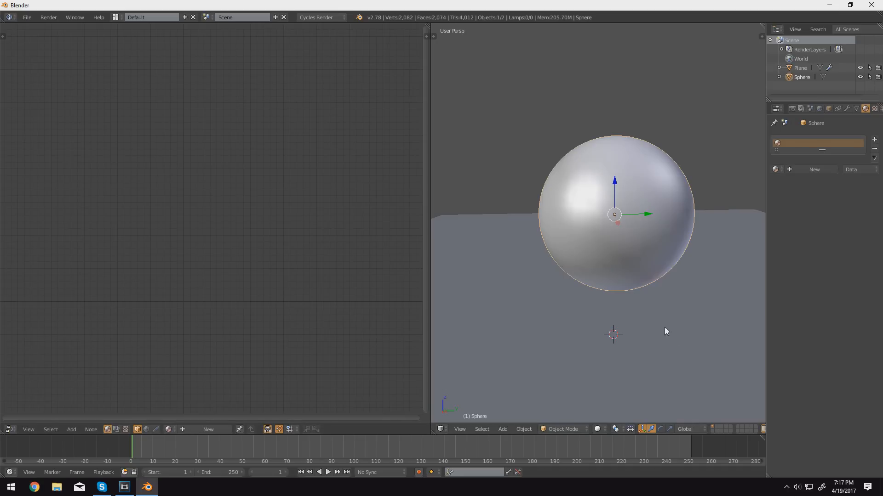
mouse_move(651, 315)
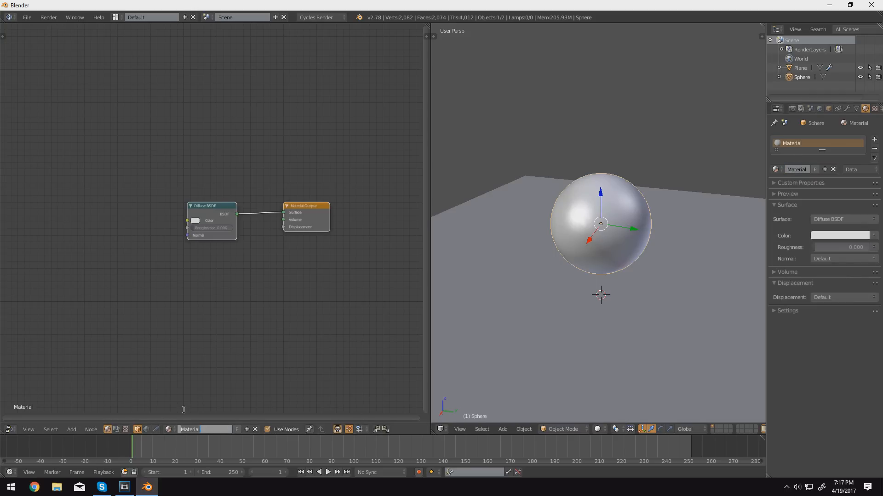
- Name the new material Ball Mat and add an RG_PBR2 group node to its tree
type("Ball Mat")
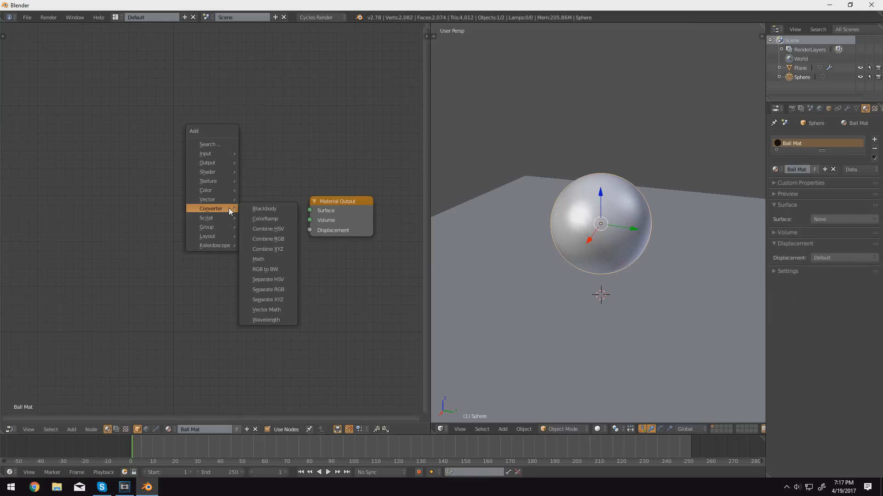
mouse_move(206, 226)
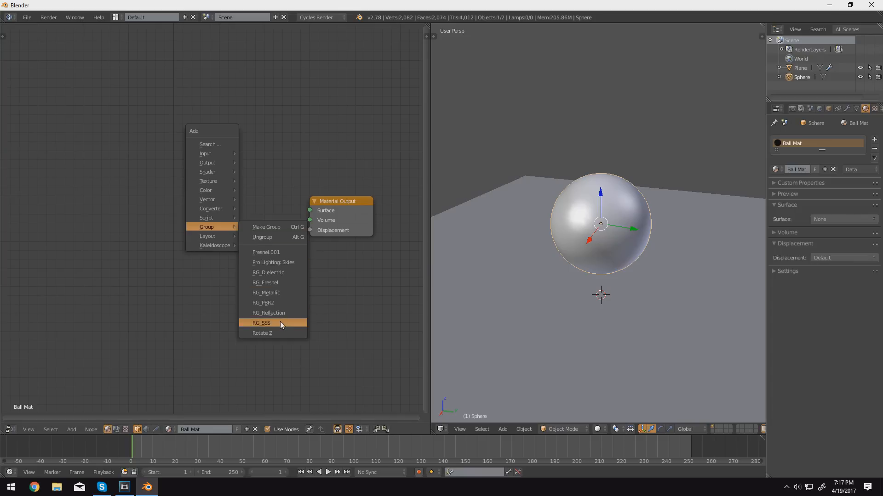
left_click(263, 302)
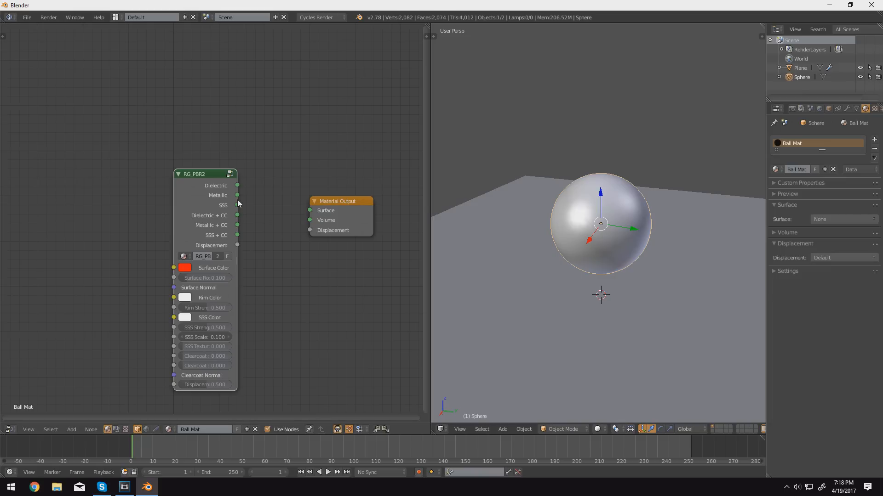
mouse_move(241, 239)
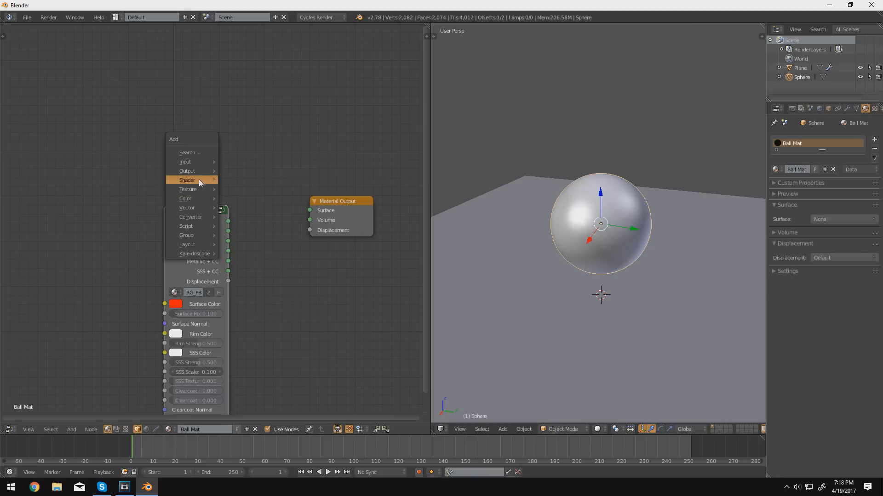
left_click(187, 180)
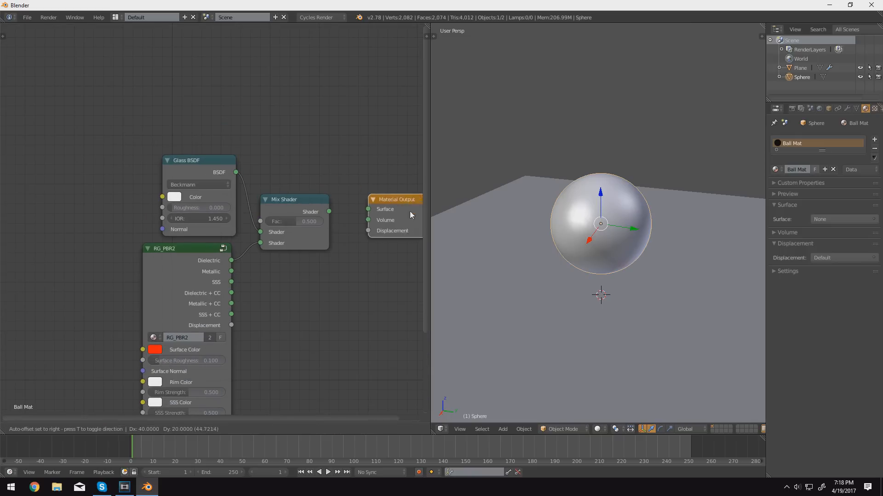
- Wire the RG_PBR2 clear-coat output and a Glass BSDF (roughness 0.010) through a Mix Shader into the output
left_click_drag(329, 211, 367, 209)
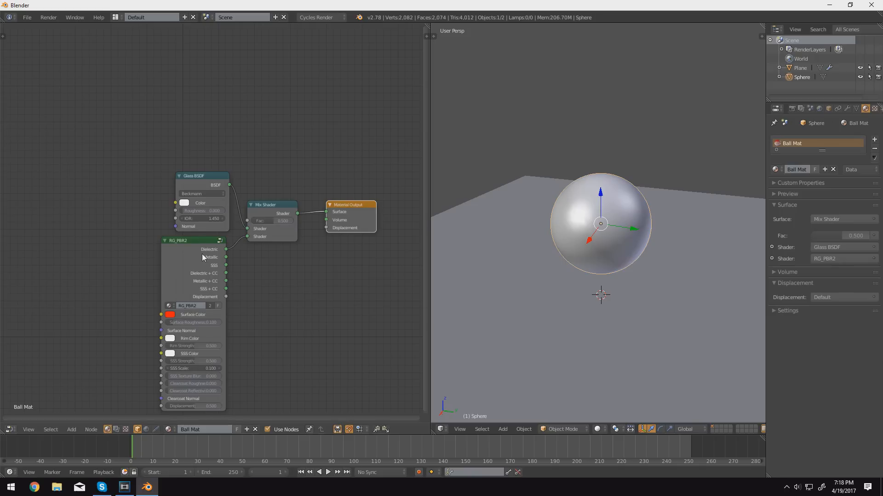
mouse_move(223, 324)
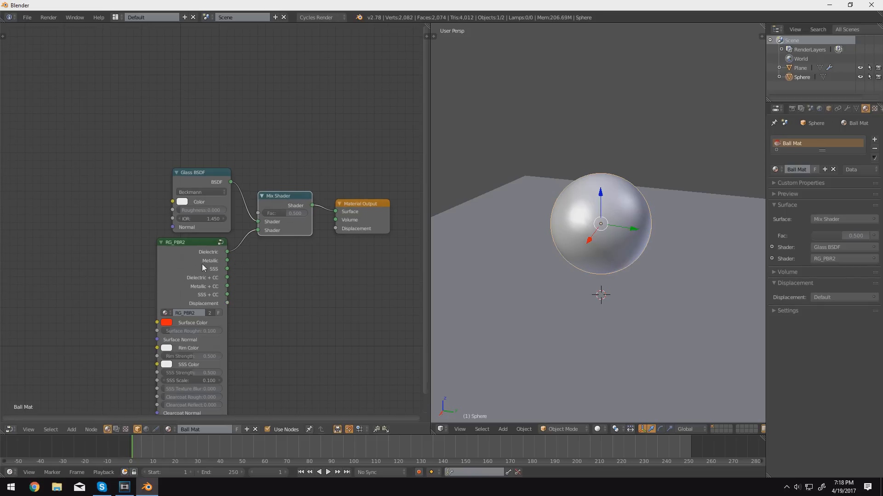
mouse_move(218, 281)
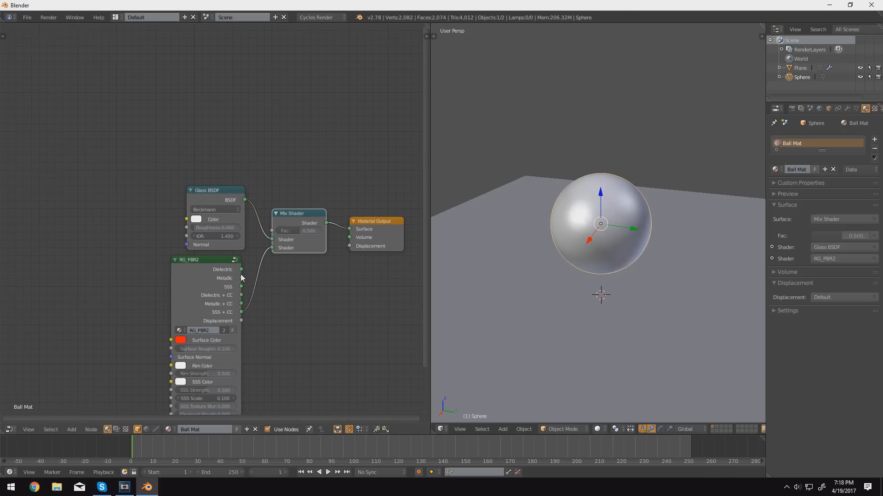
mouse_move(248, 319)
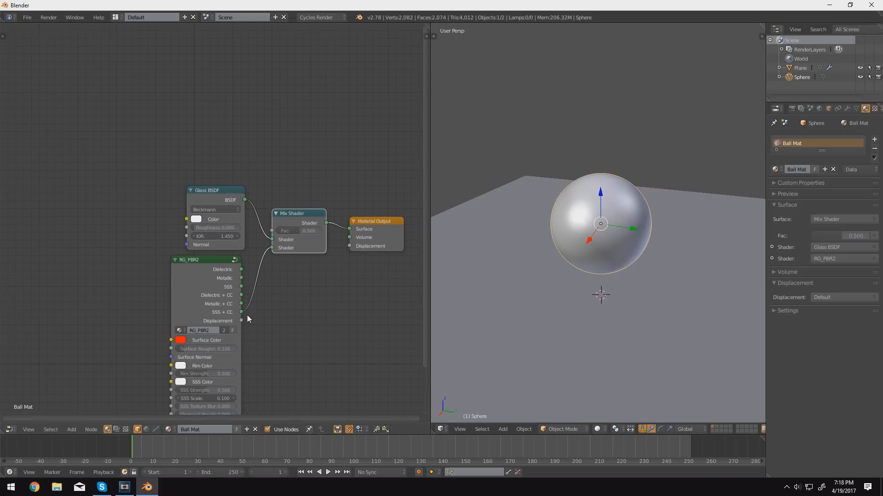
mouse_move(237, 224)
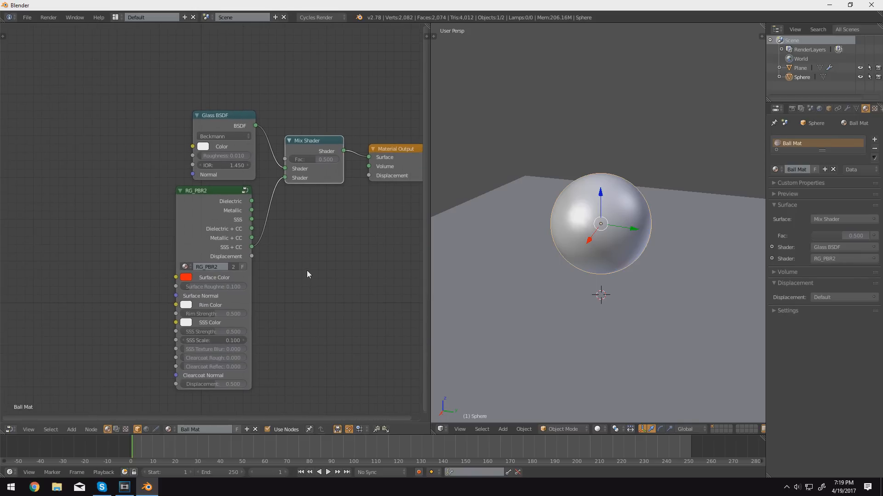
mouse_move(269, 288)
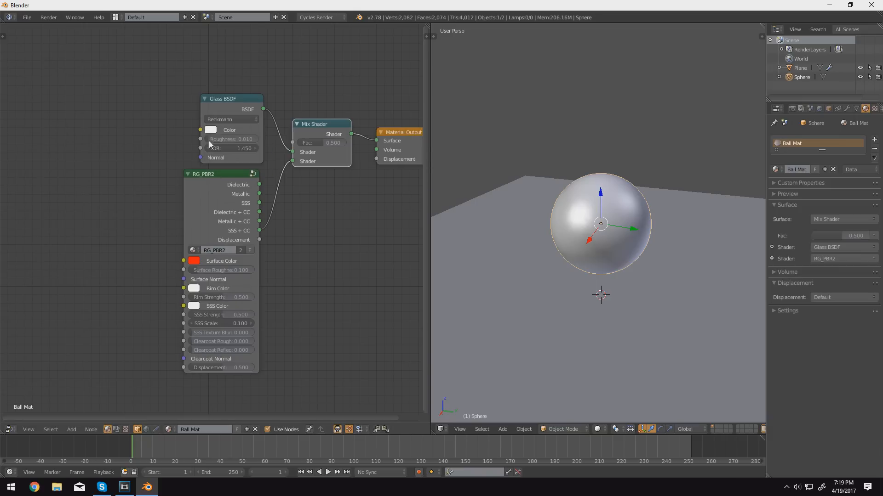
mouse_move(210, 264)
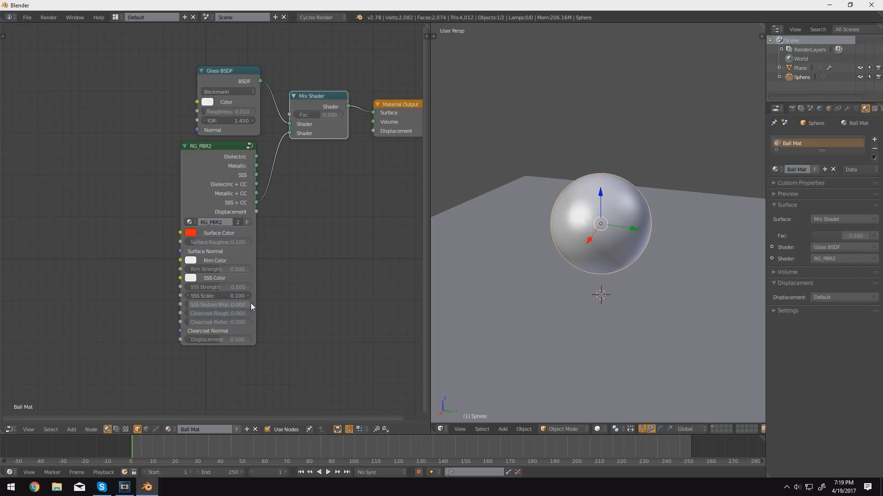
- Mix two pink tones and feed the result into RG_PBR2's Surface Color on Ball Mat
left_click(217, 321)
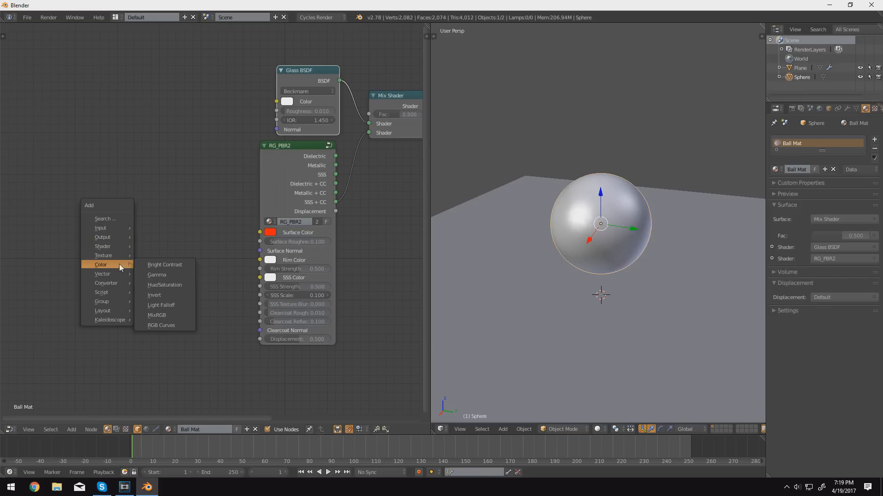
left_click(157, 316)
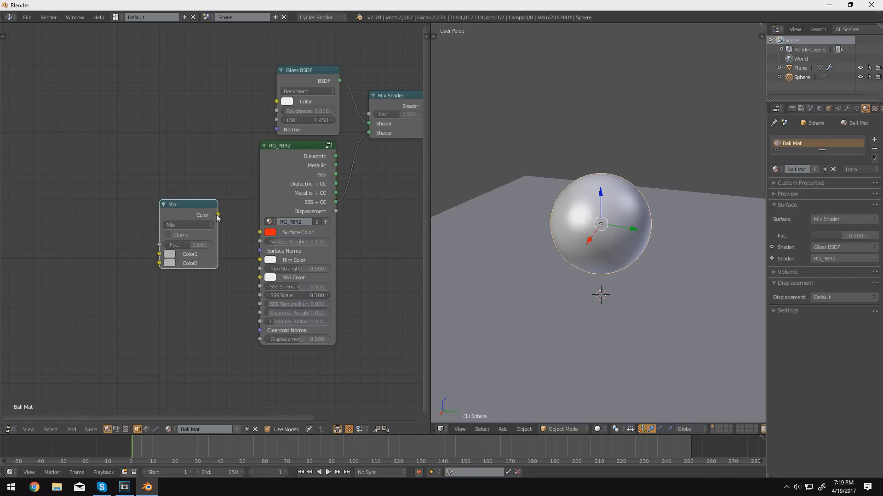
left_click_drag(217, 216, 259, 232)
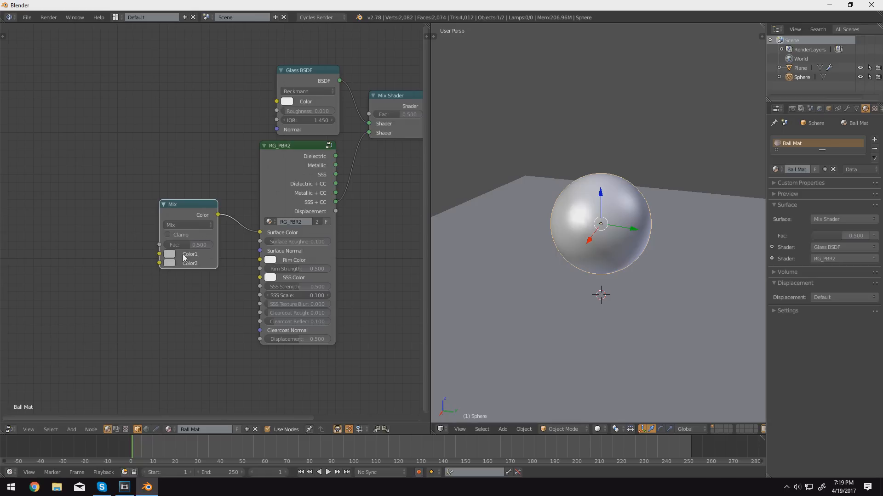
left_click(169, 254)
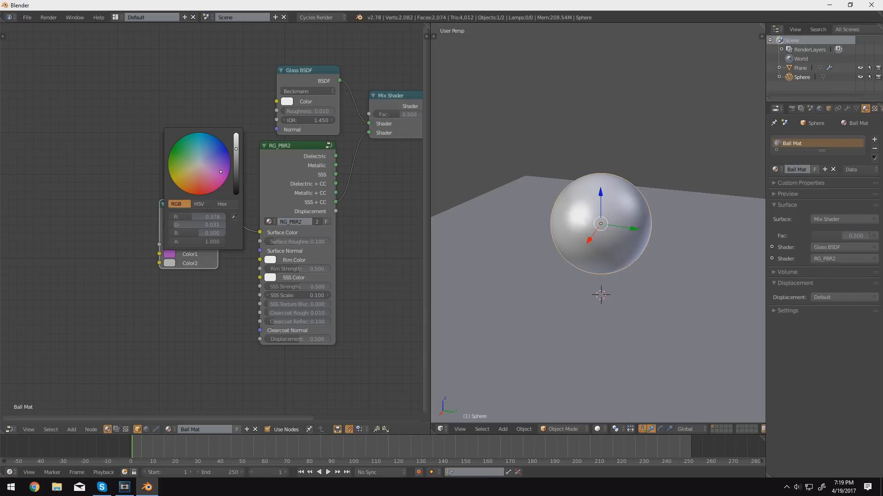
left_click(202, 204)
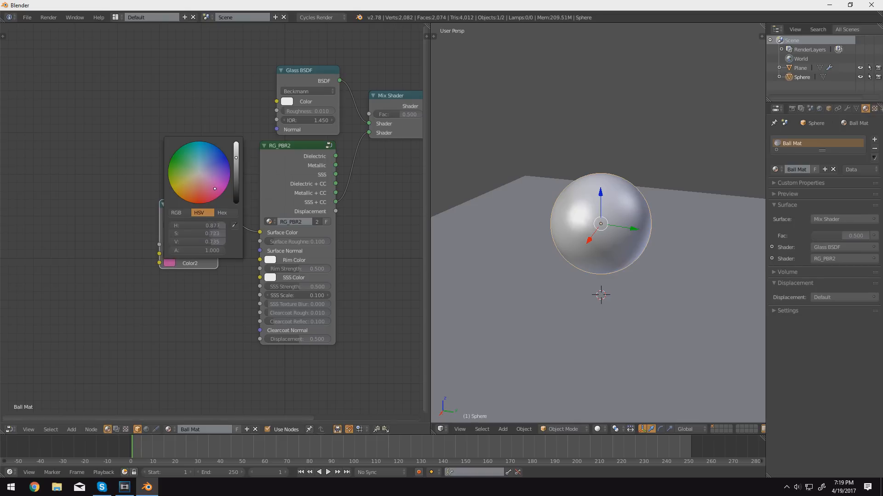
left_click_drag(214, 188, 213, 192)
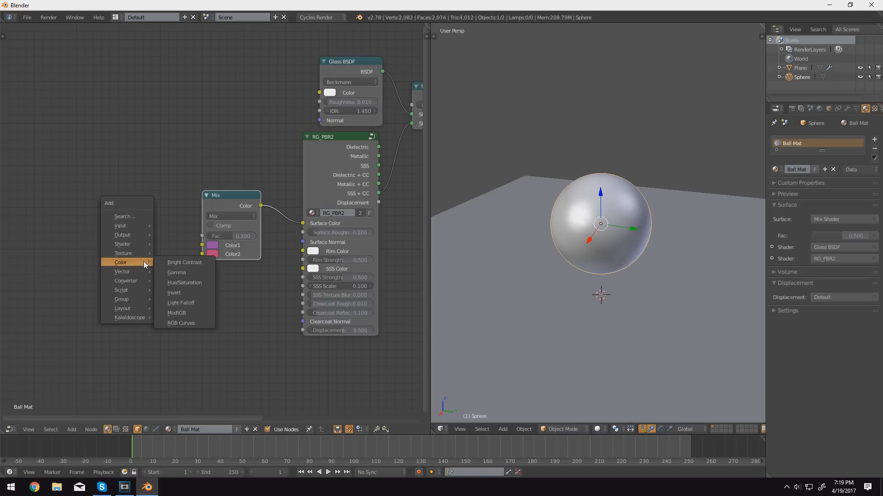
mouse_move(132, 254)
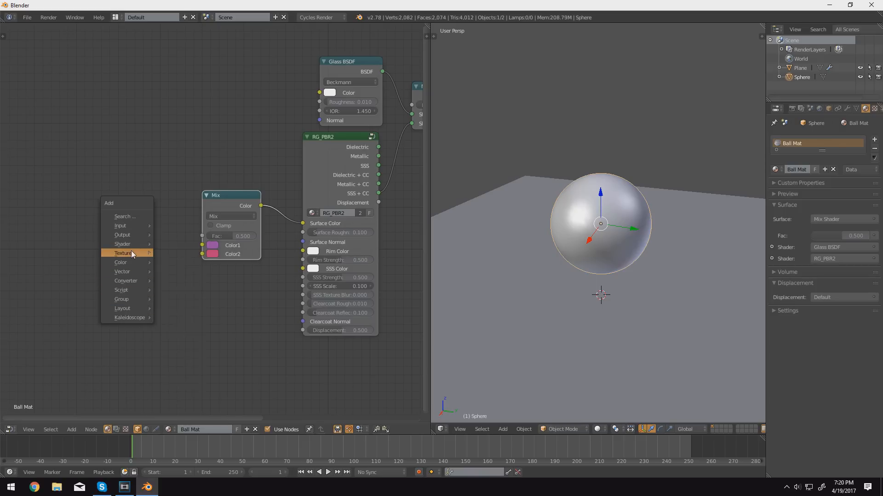
- Add a noise texture with detail 3 and distortion 8 driving the mix factor
left_click(122, 253)
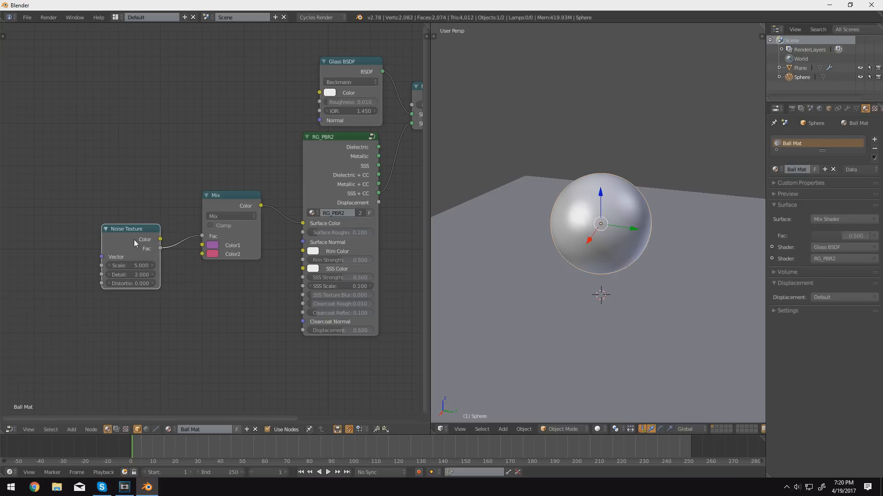
left_click(131, 274)
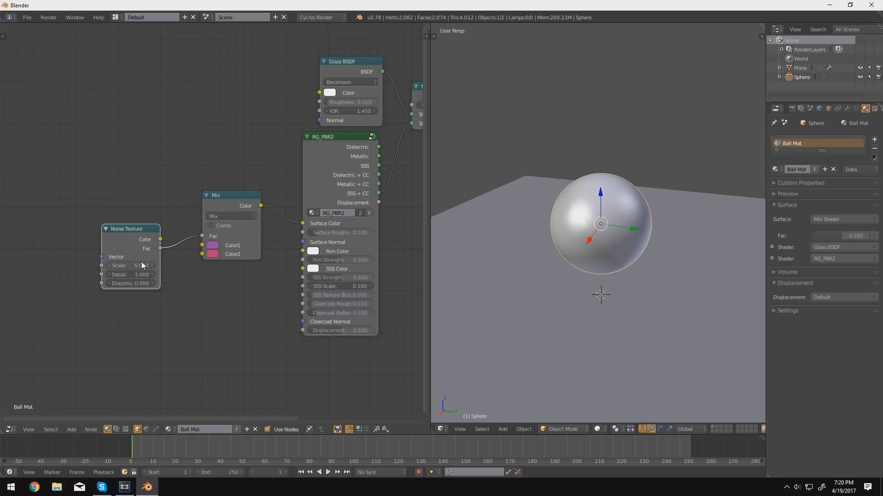
left_click(130, 283)
type("8")
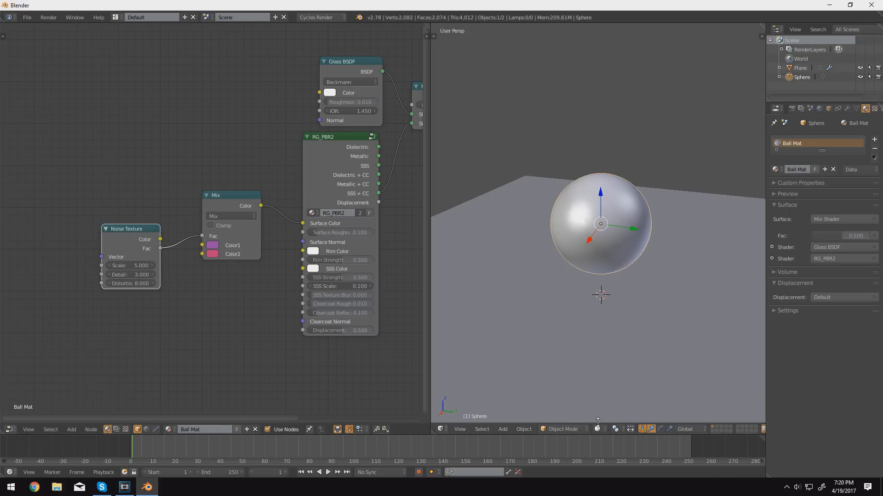
- Switch the viewport to Rendered shading and shift the first mix colour toward purple-pink
left_click(615, 428)
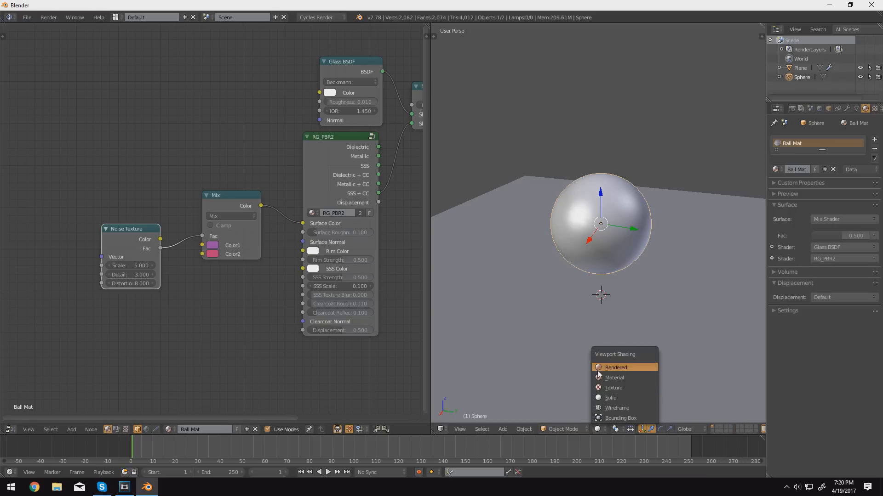
left_click(616, 368)
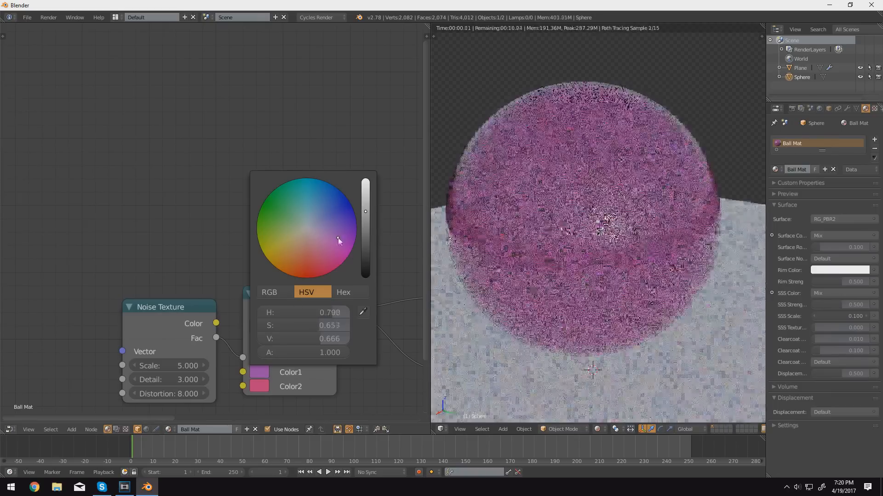
left_click(259, 387)
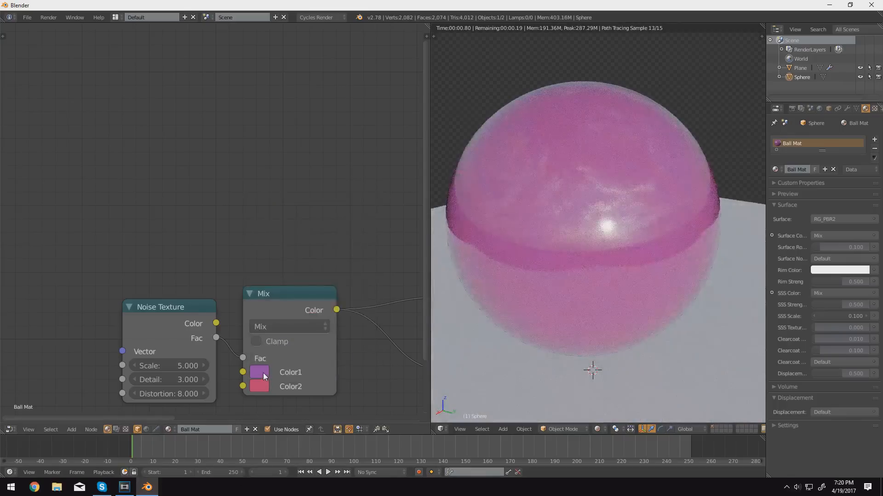
left_click(260, 372)
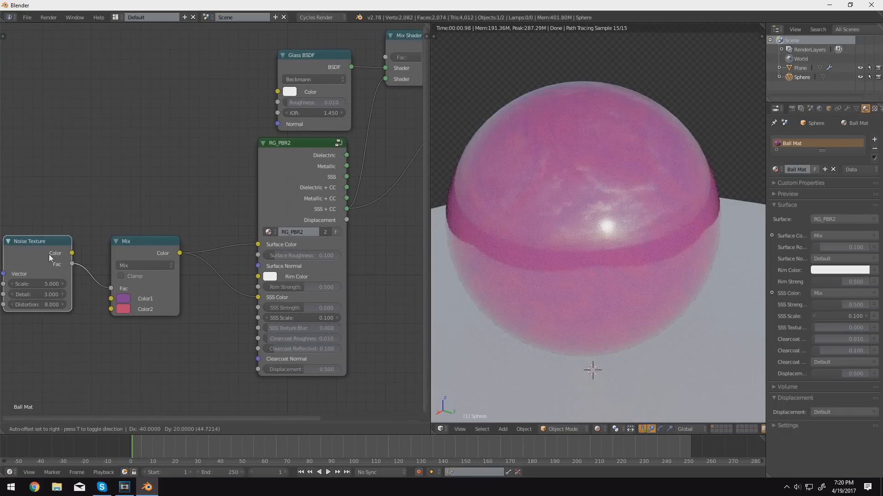
- Drive displacement from the noise texture through a Multiply math node set to 0.200
left_click_drag(72, 254, 174, 394)
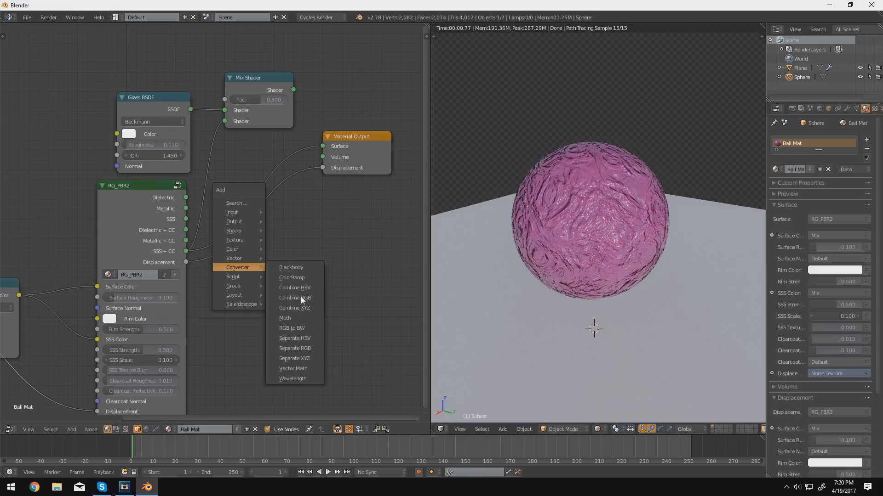
left_click(285, 317)
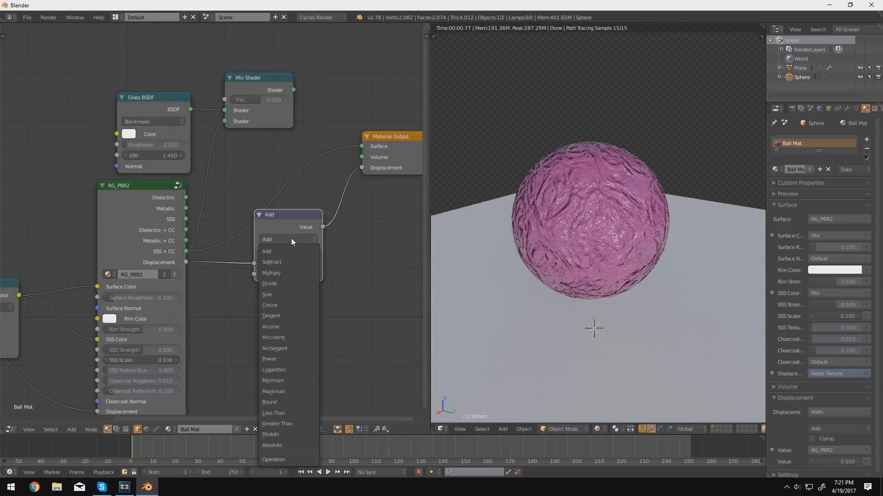
left_click(271, 272)
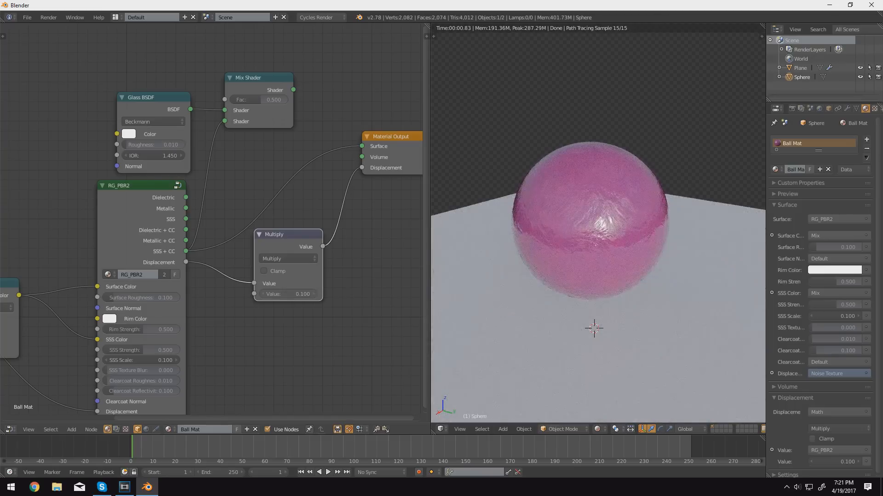
left_click(287, 294)
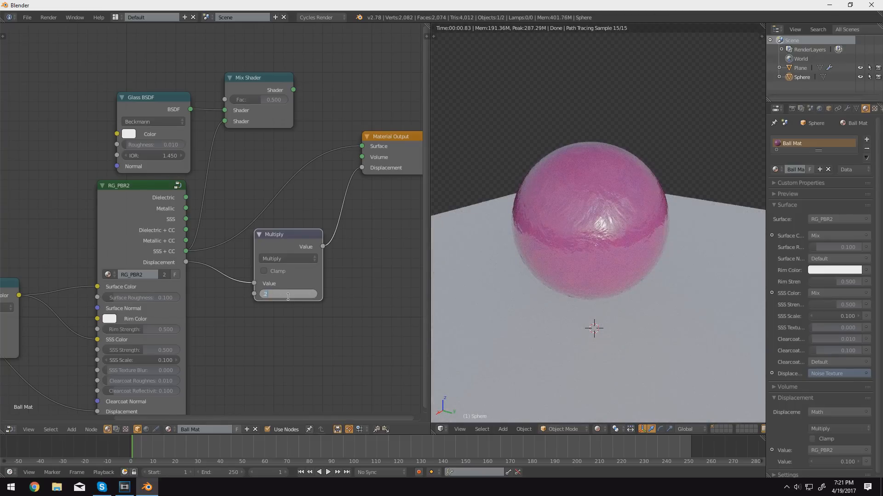
type("0.200")
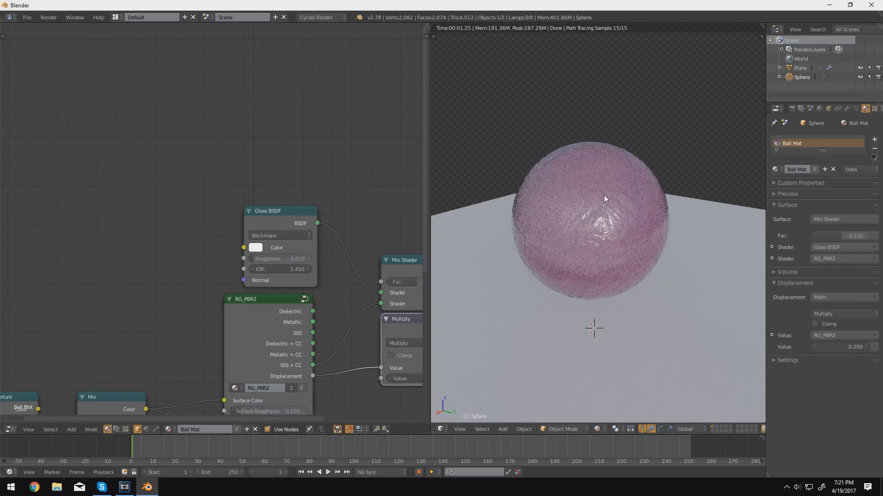
mouse_move(291, 201)
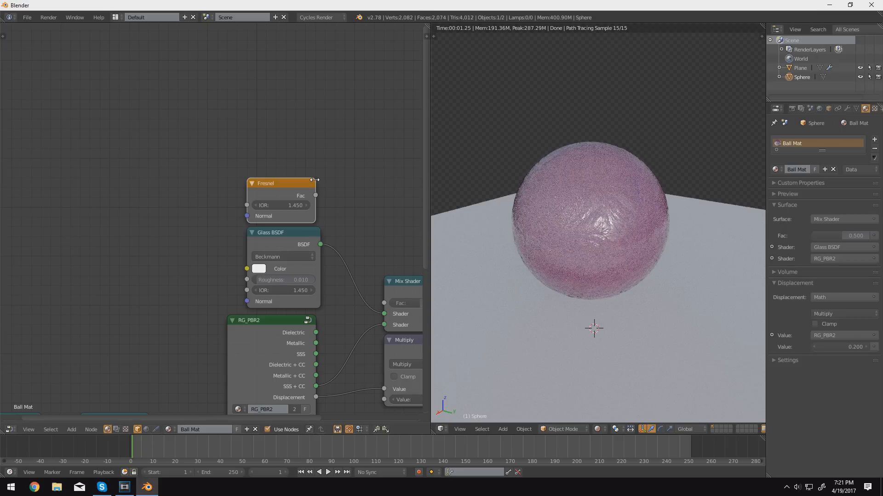
- Wire the Fresnel factor into the Mix Shader's blend factor
left_click_drag(316, 195, 353, 211)
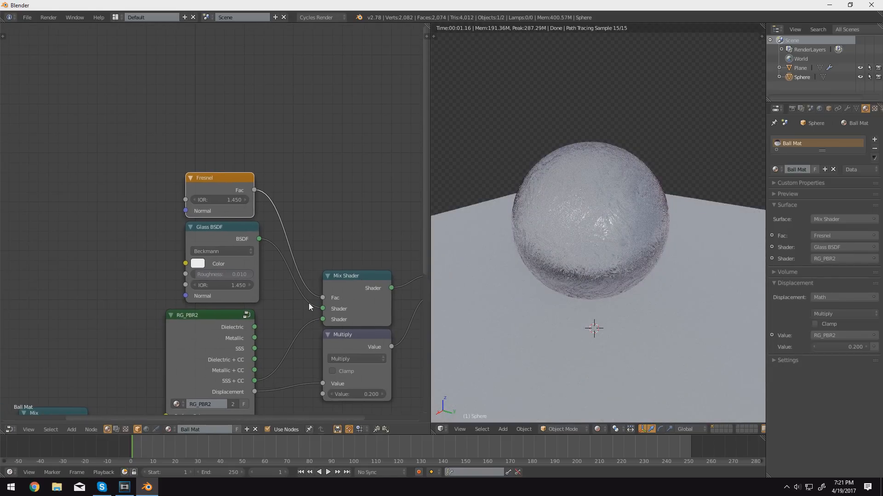
mouse_move(648, 219)
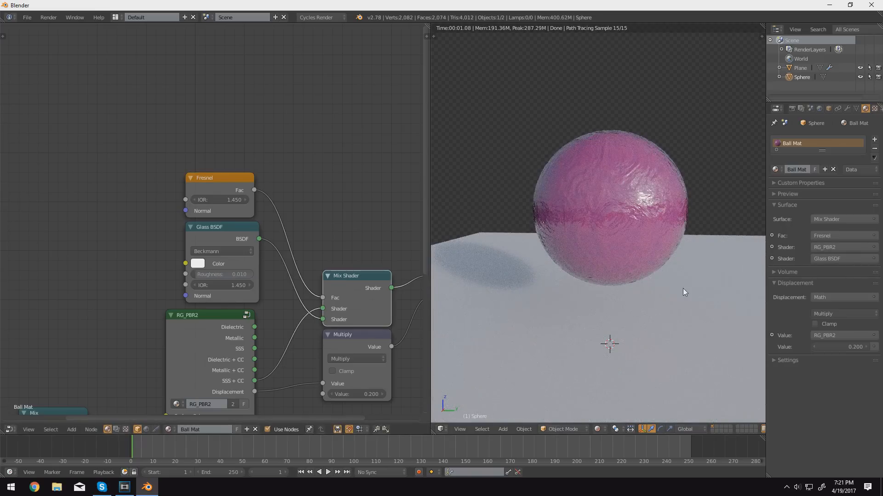
mouse_move(233, 200)
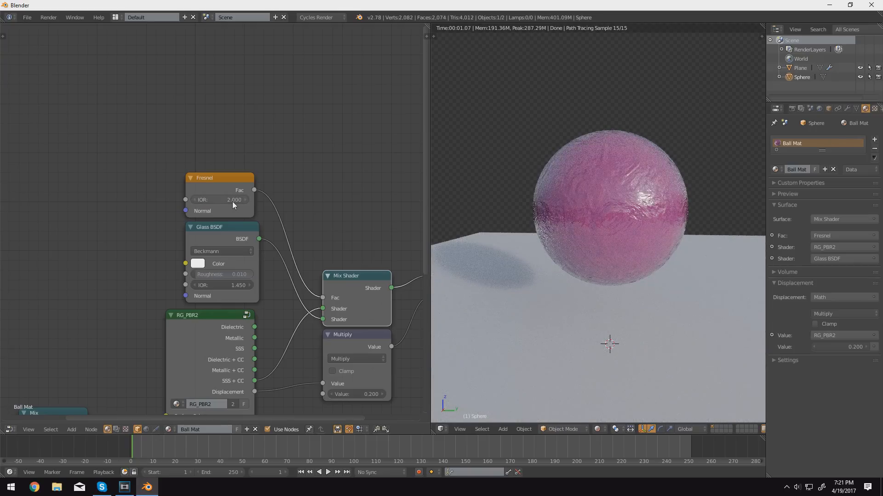
- Insert a ColorRamp after the Fresnel and drag its stops to about 0.24 and 0.6
left_click(110, 184)
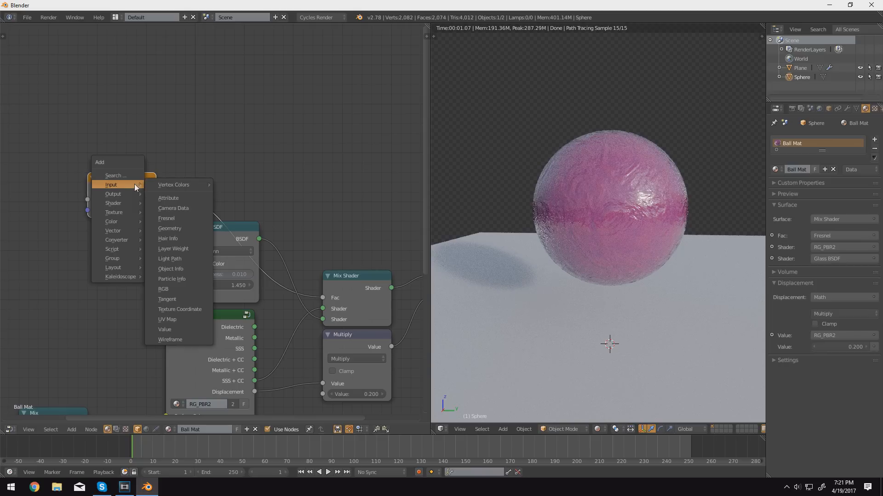
mouse_move(116, 239)
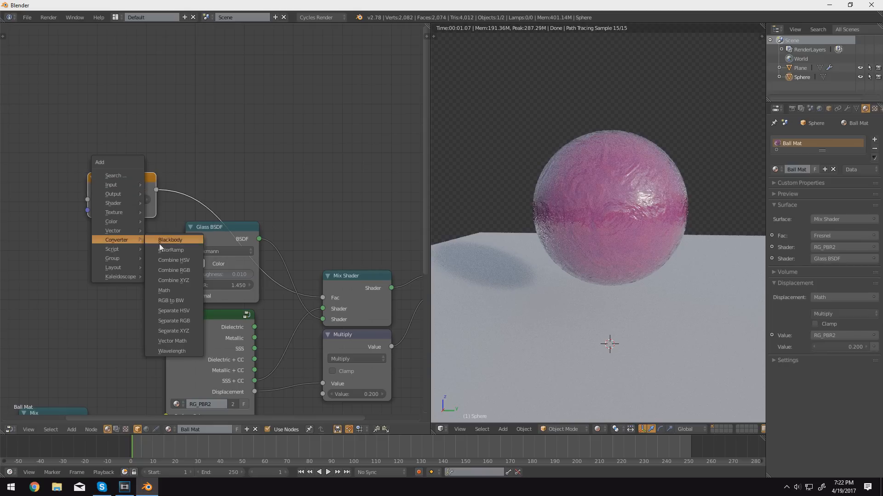
left_click(170, 250)
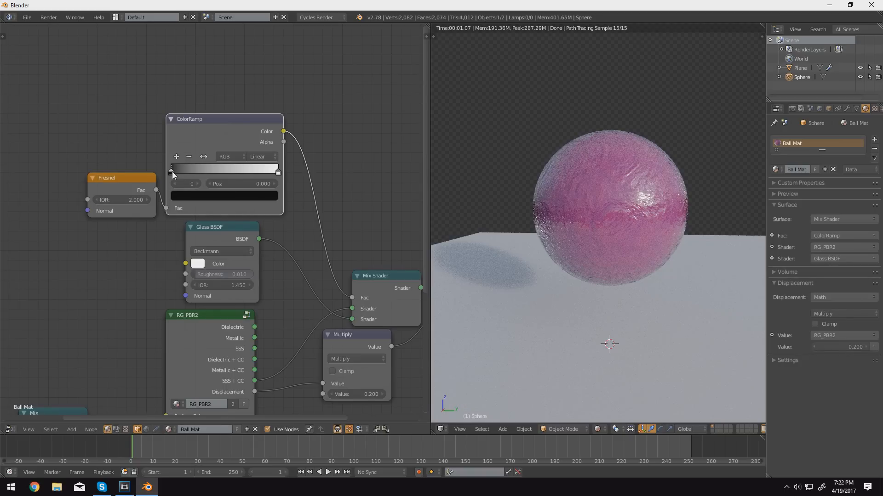
left_click_drag(172, 169, 197, 170)
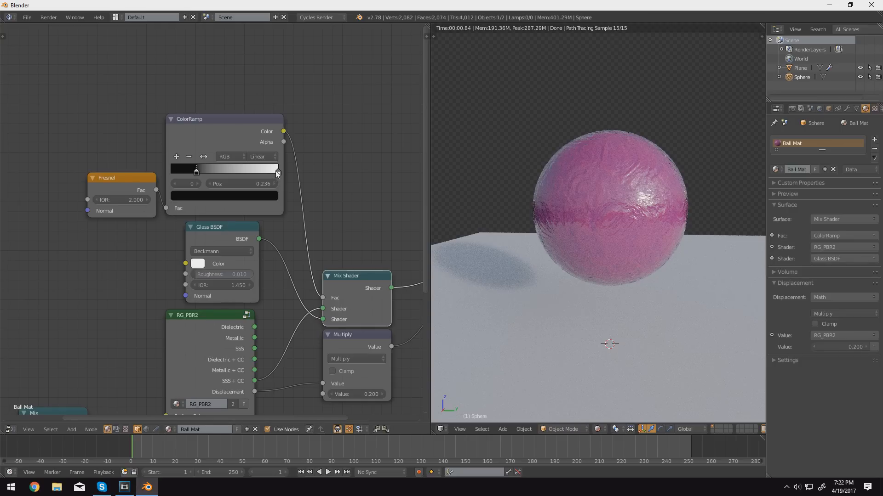
left_click_drag(275, 171, 254, 171)
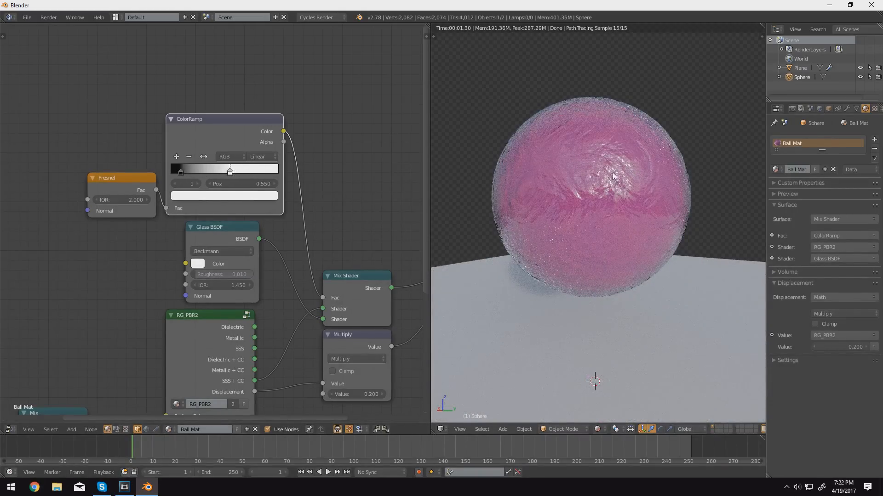
left_click_drag(229, 171, 235, 171)
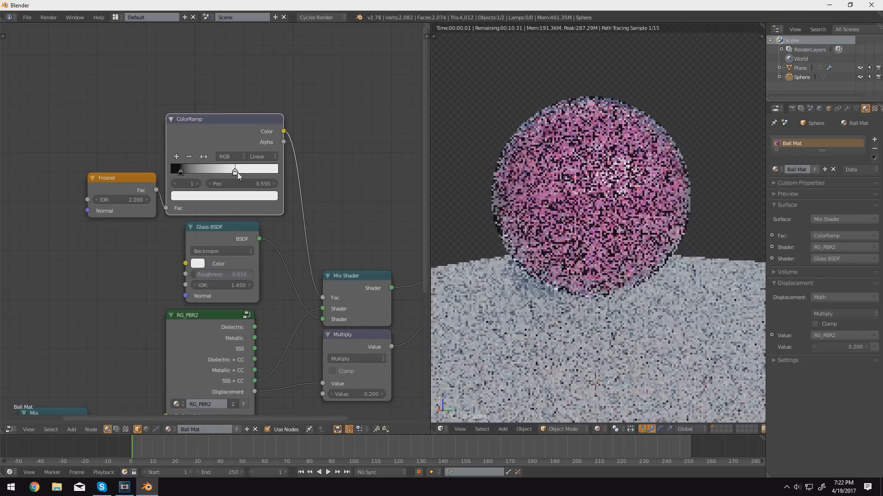
left_click_drag(235, 170, 262, 170)
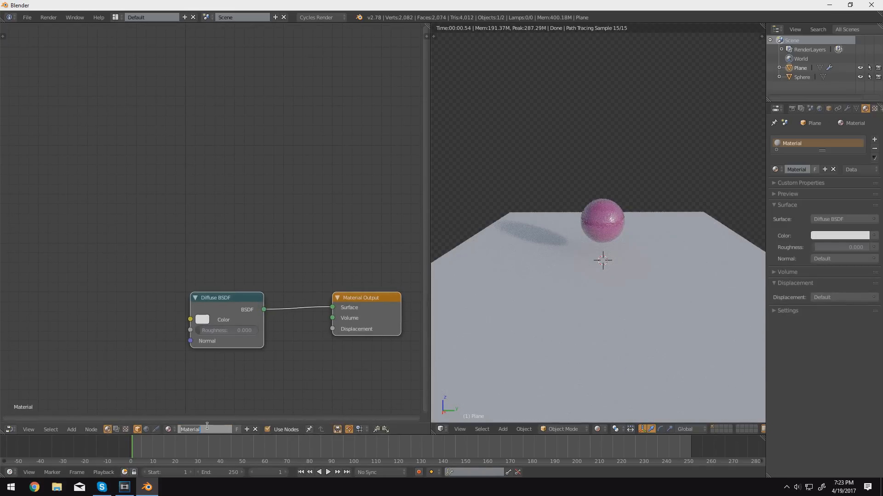
- Rename the plane's material to Ground and set its surface colour to an off-white
type("Ground")
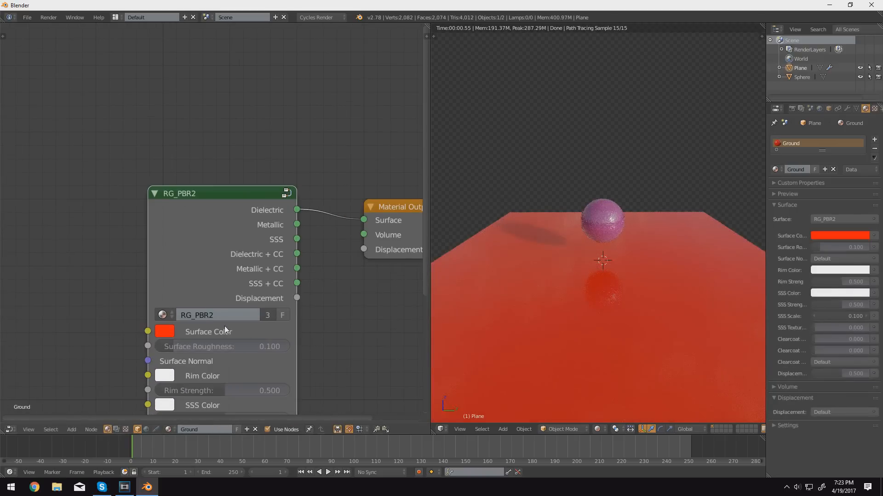
left_click(163, 331)
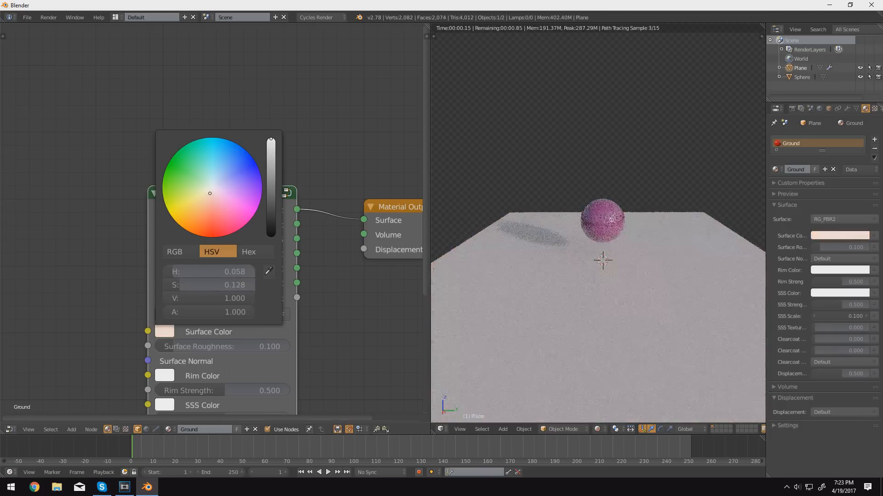